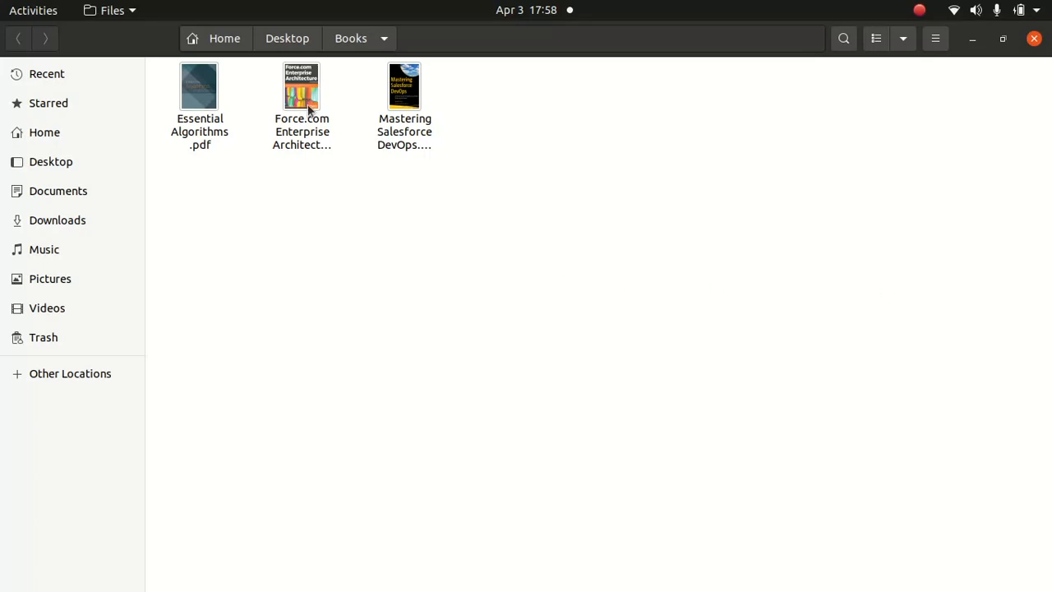
Open Force.com Enterprise Architecture.pdf from the Books folder in Document Viewer.
double_click(301, 85)
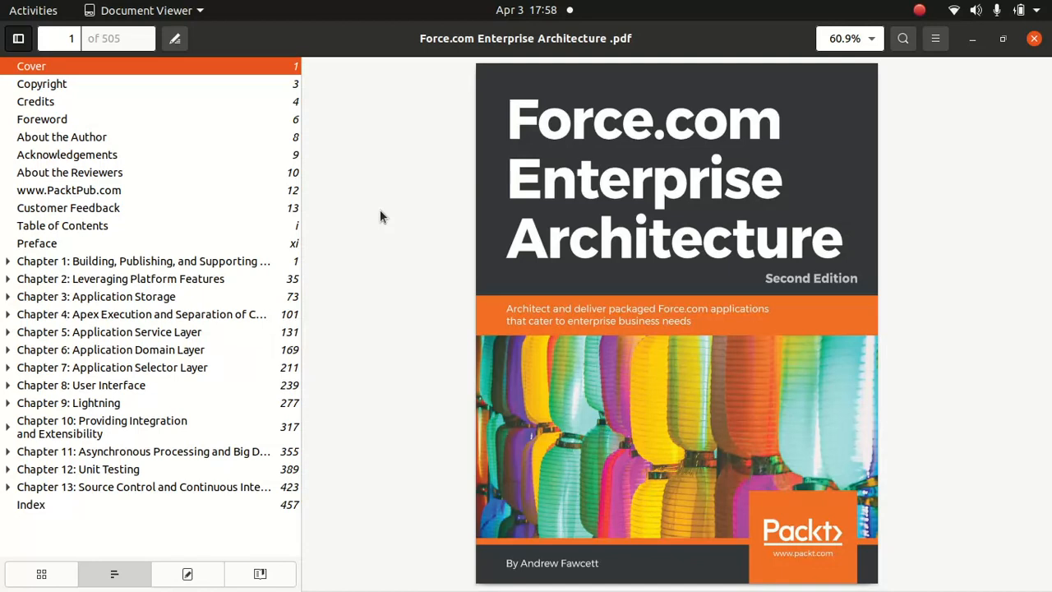
Jump to Chapter 1's opening page, then expand and collapse its section list.
click(143, 260)
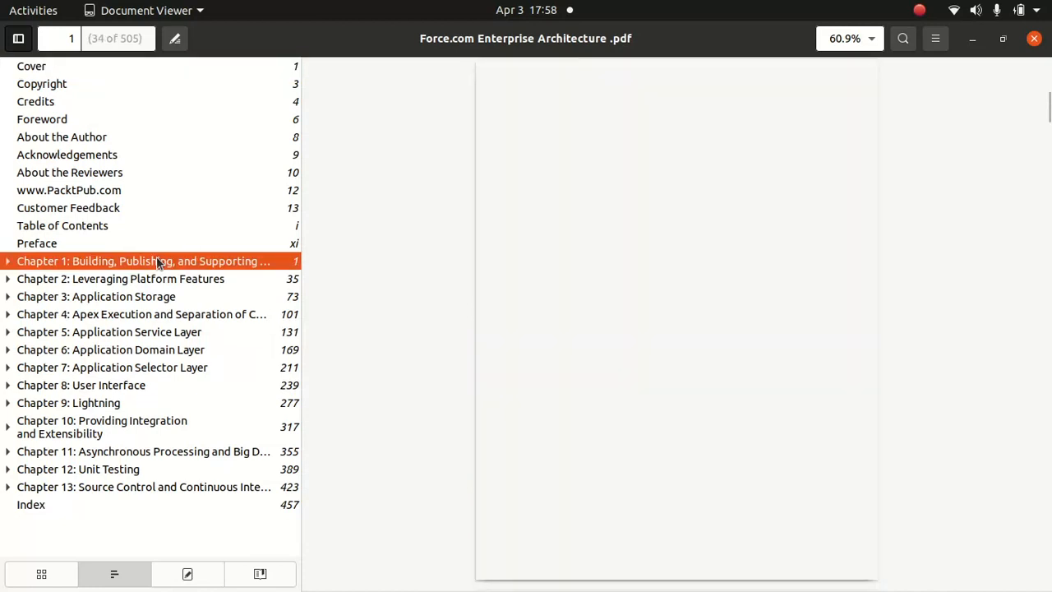
click(144, 260)
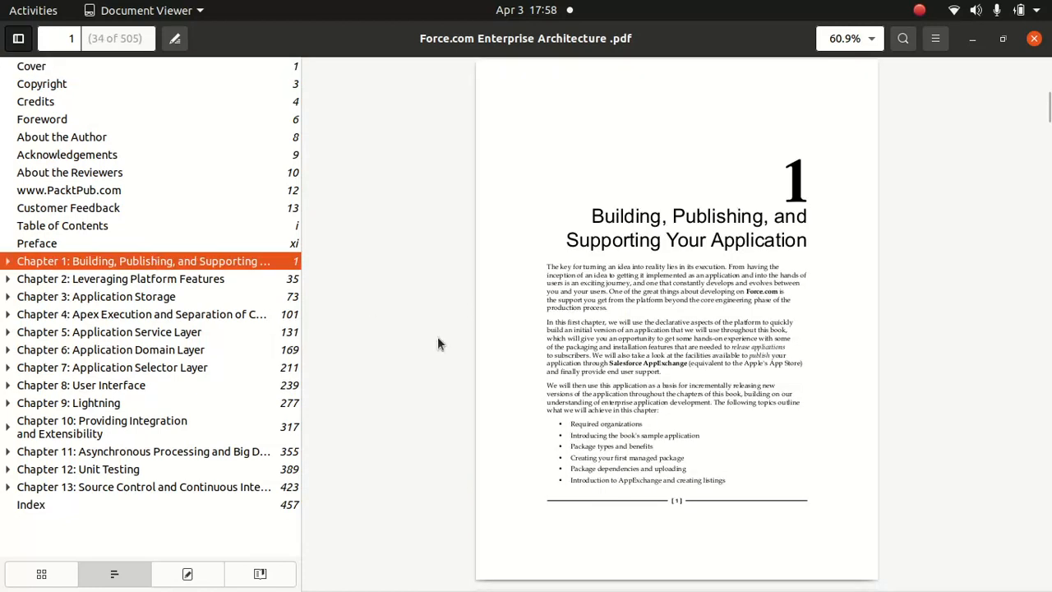
click(8, 260)
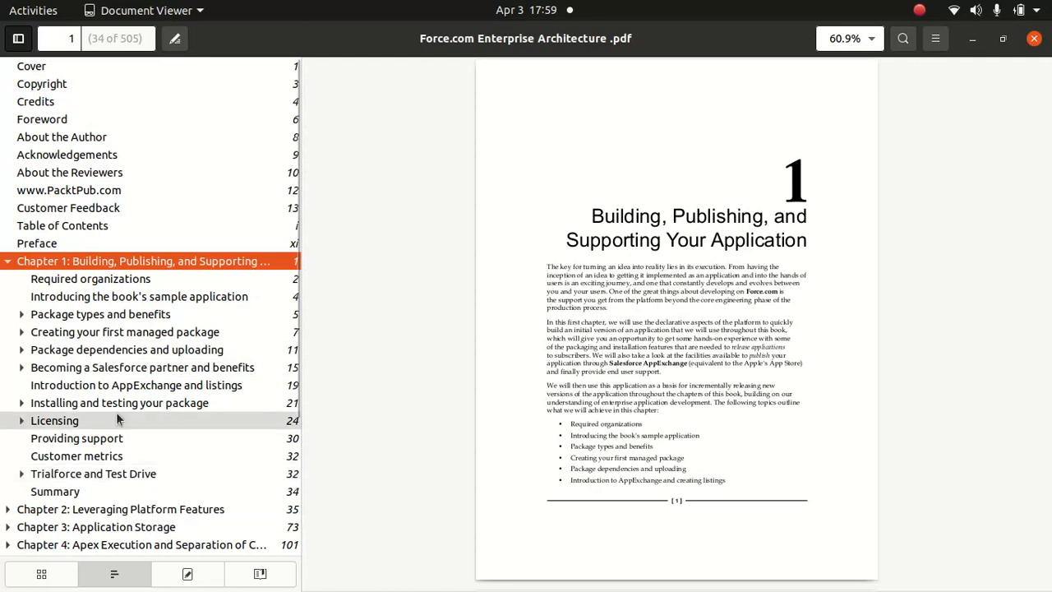
click(7, 261)
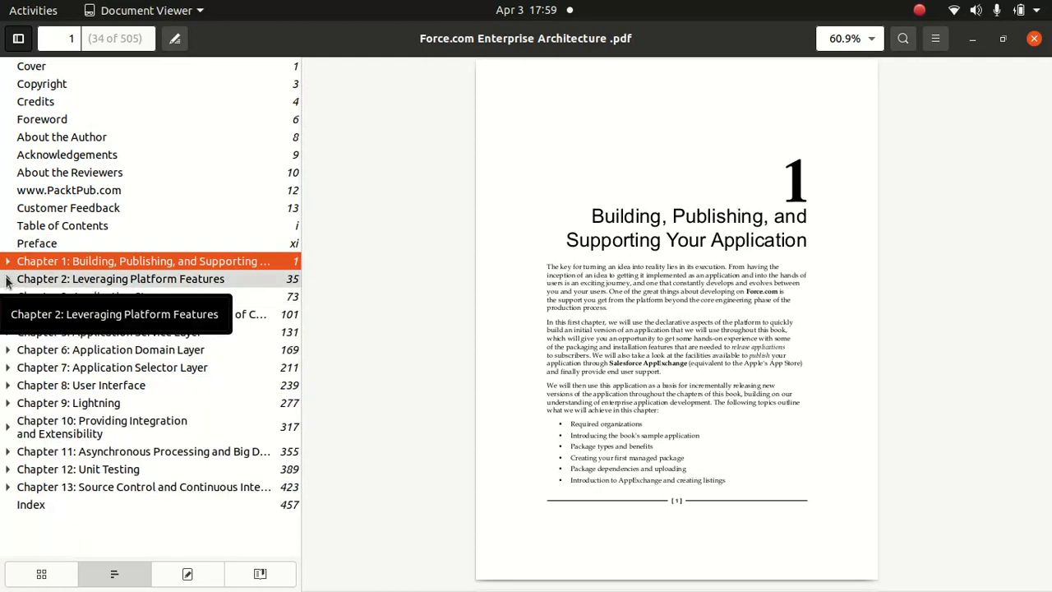
Expand Chapter 2's sections, then collapse Chapters 2 and 3 in the outline.
click(8, 278)
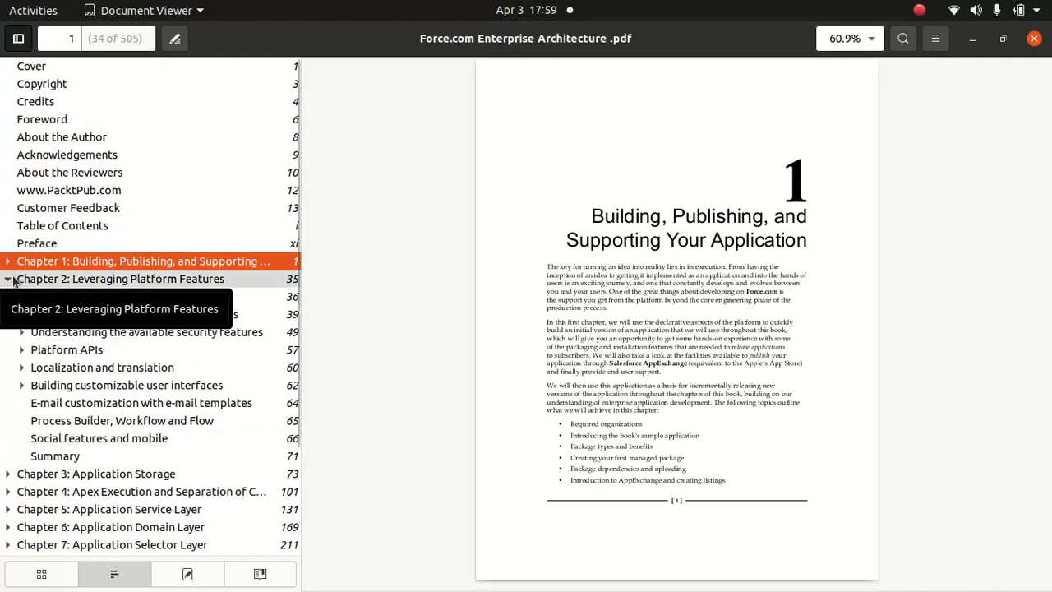
click(8, 297)
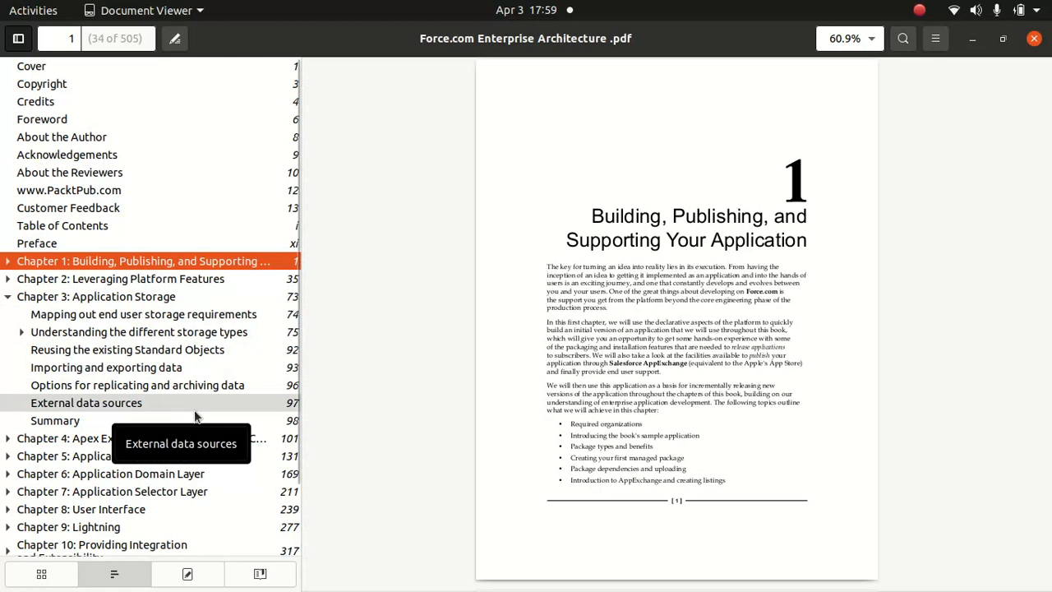
mouse_move(146, 385)
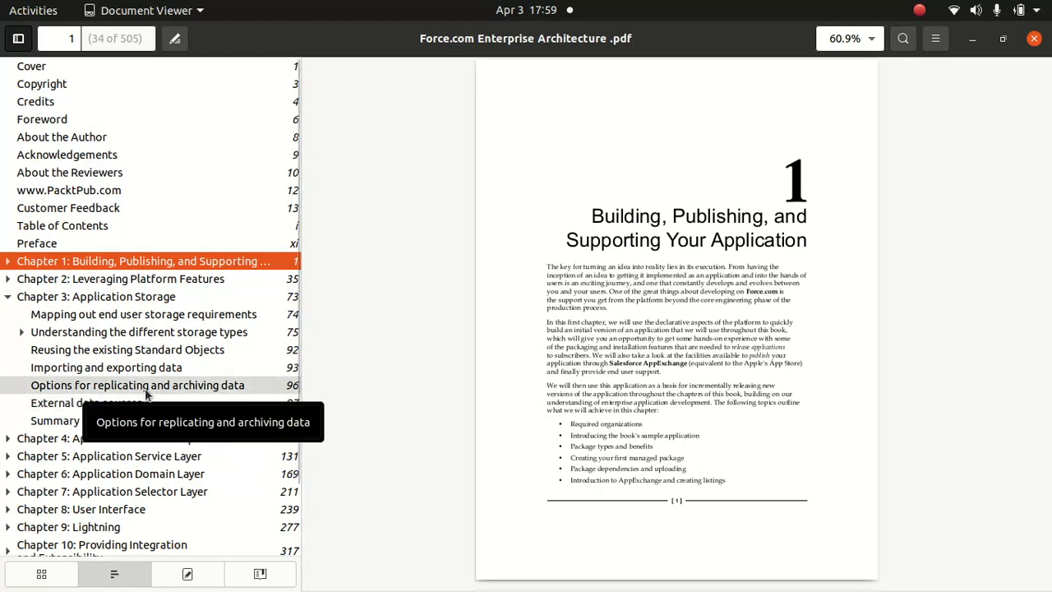
click(7, 297)
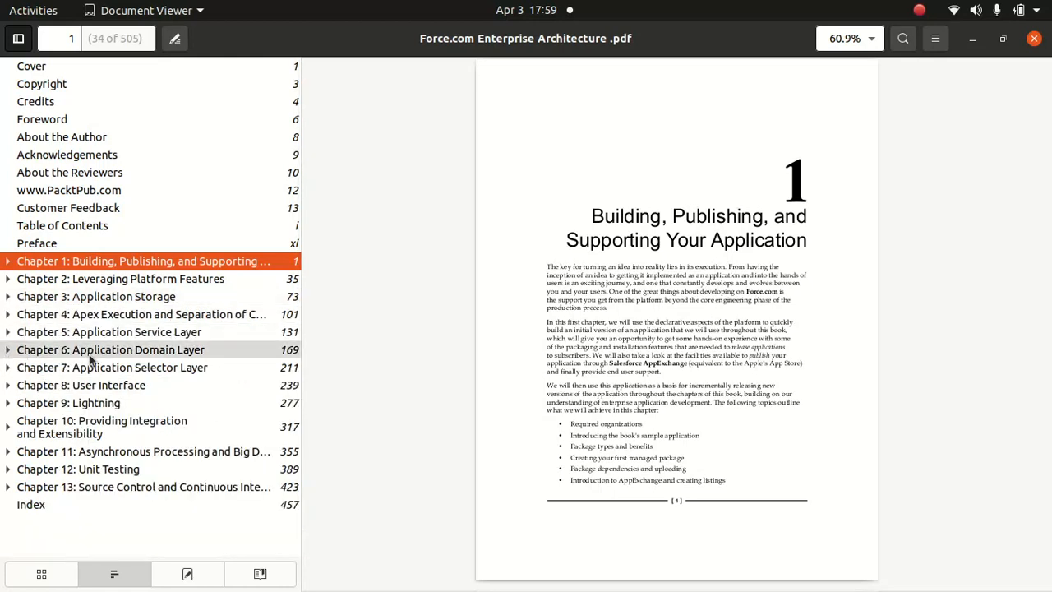
mouse_move(150, 427)
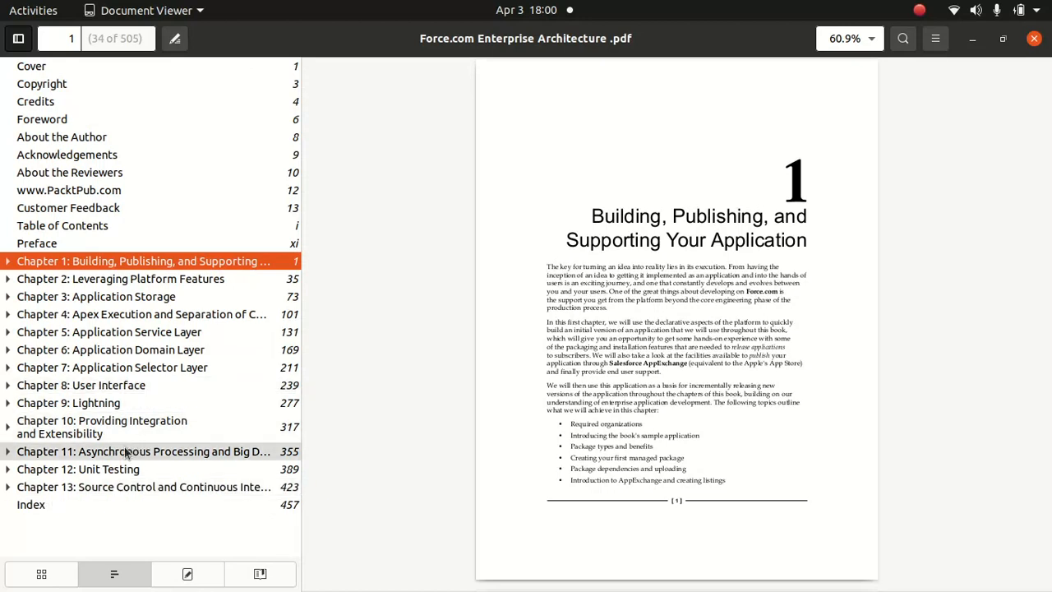
mouse_move(143, 451)
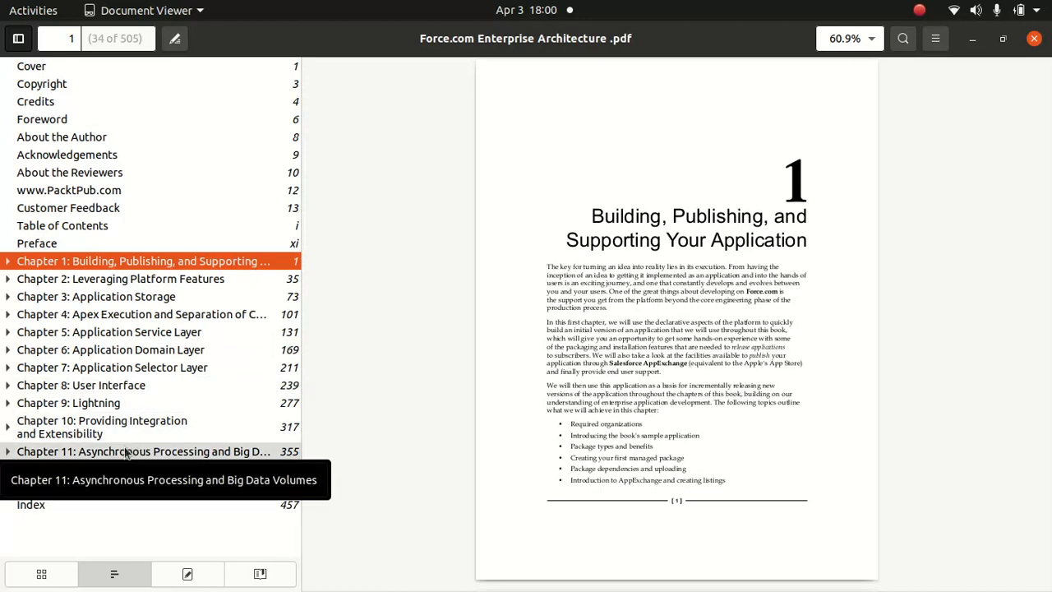
mouse_move(239, 428)
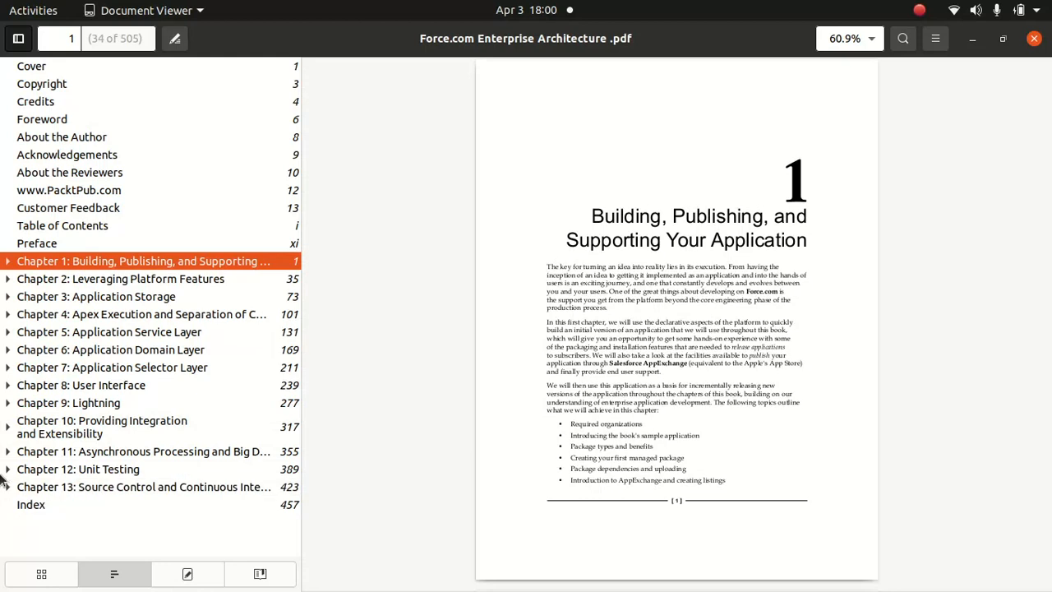
Expand Chapter 12: Unit Testing in the sidebar outline to list its sections.
click(7, 469)
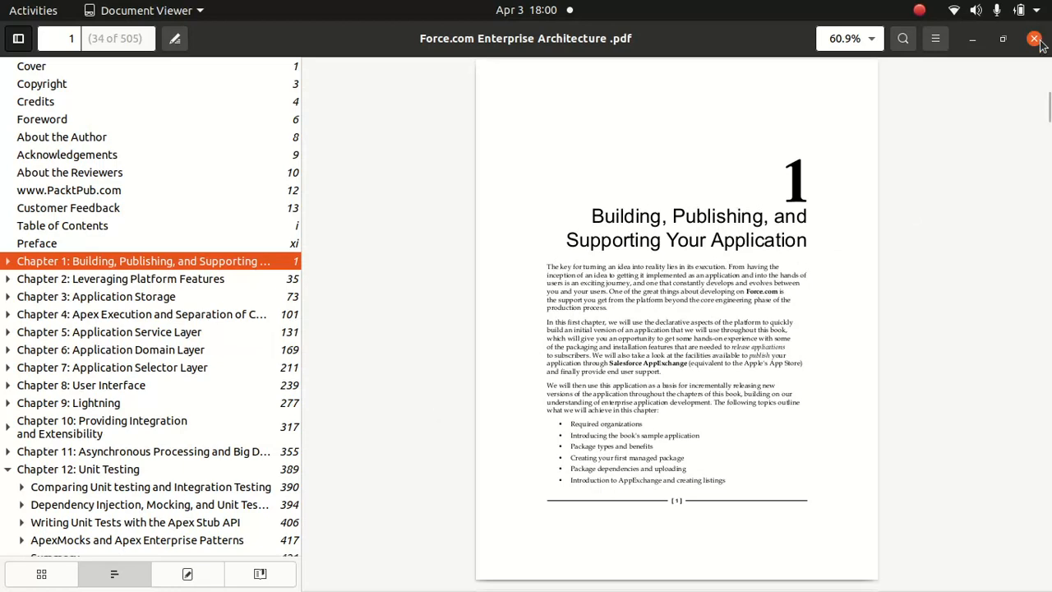
Close the Force.com Enterprise Architecture window and open Mastering Salesforce DevOps.pdf from Books.
click(1034, 39)
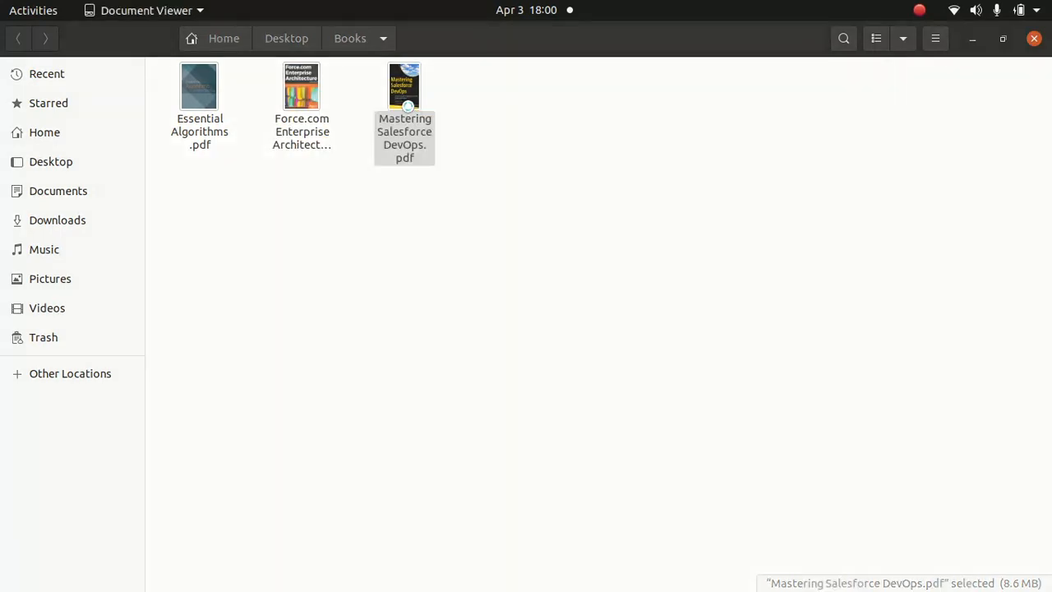
double_click(405, 86)
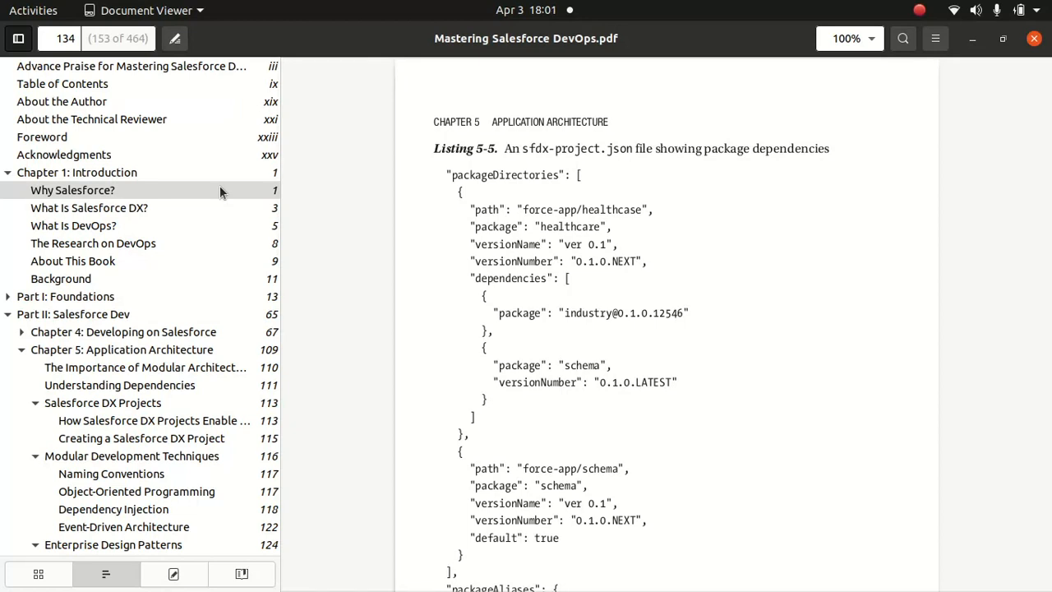
mouse_move(130, 66)
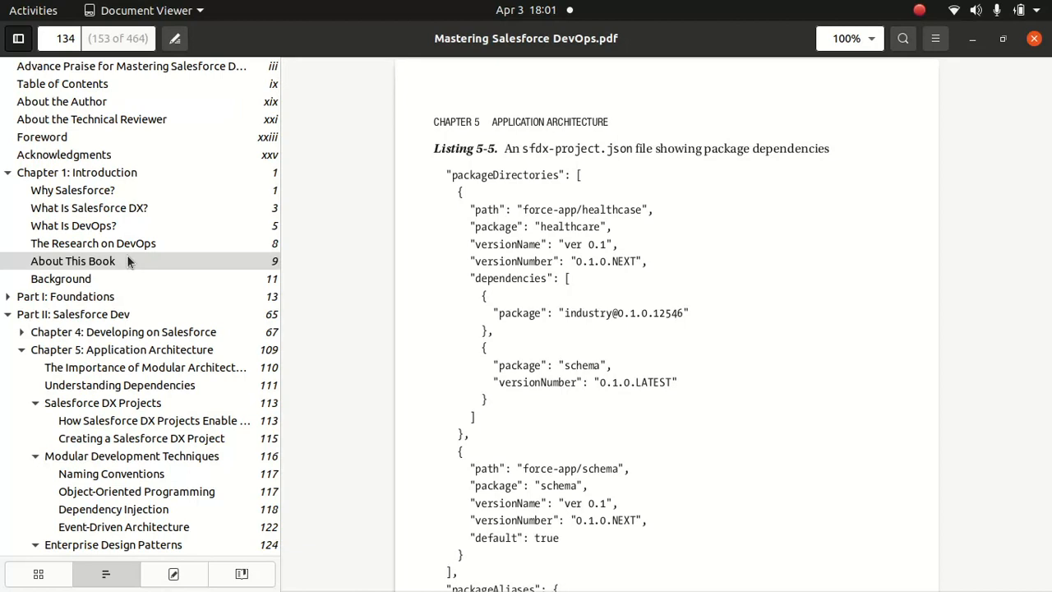
mouse_move(113, 265)
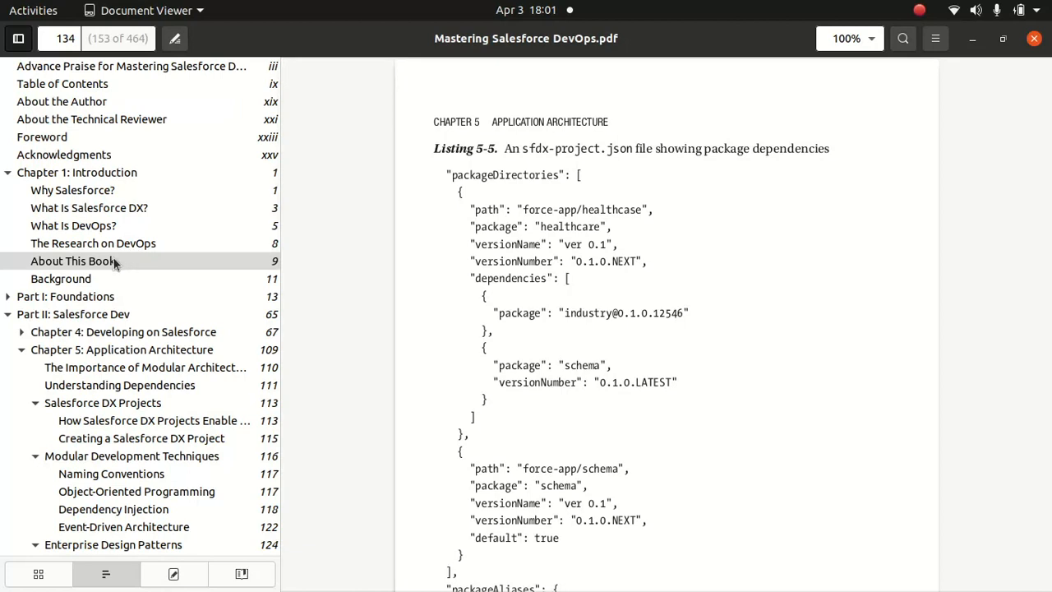
Expand Part I, visit Chapter 4, then open Chapter 5: Application Architecture on page 109.
click(7, 295)
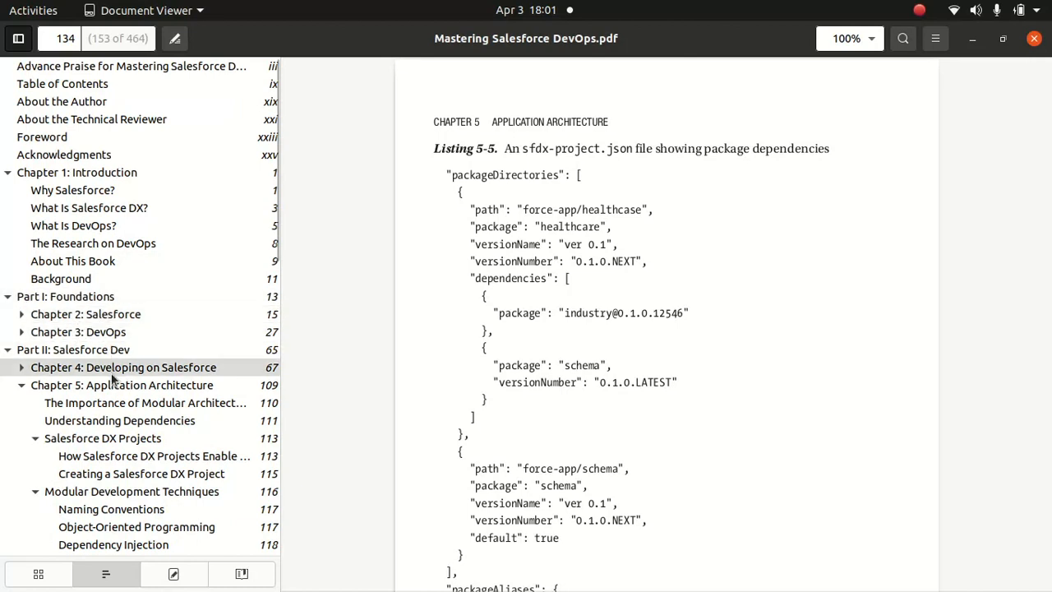
click(123, 367)
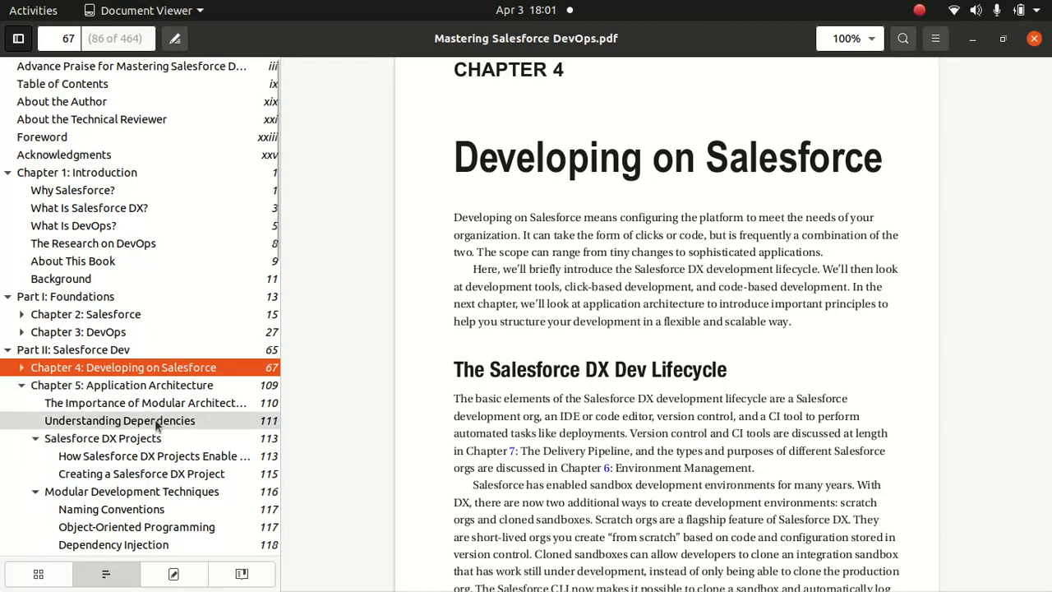
mouse_move(144, 403)
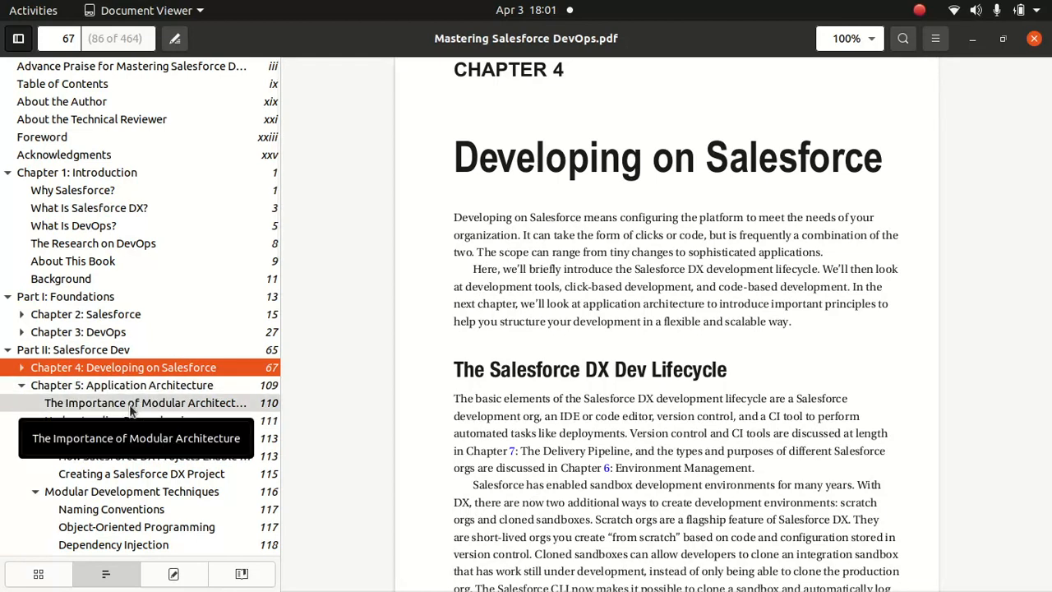
click(144, 403)
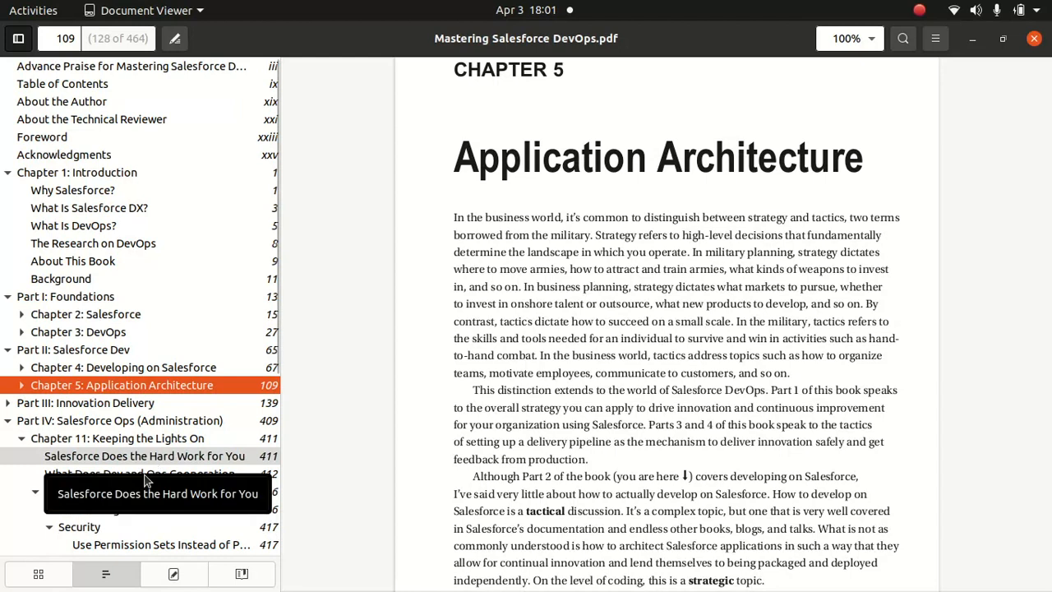
mouse_move(277, 317)
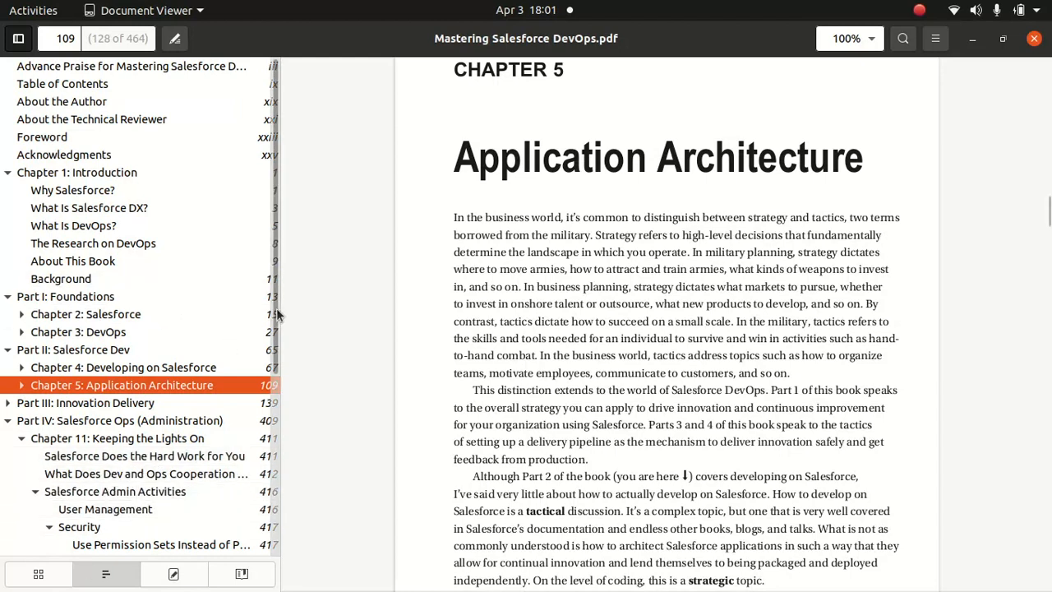
scroll(down, 3)
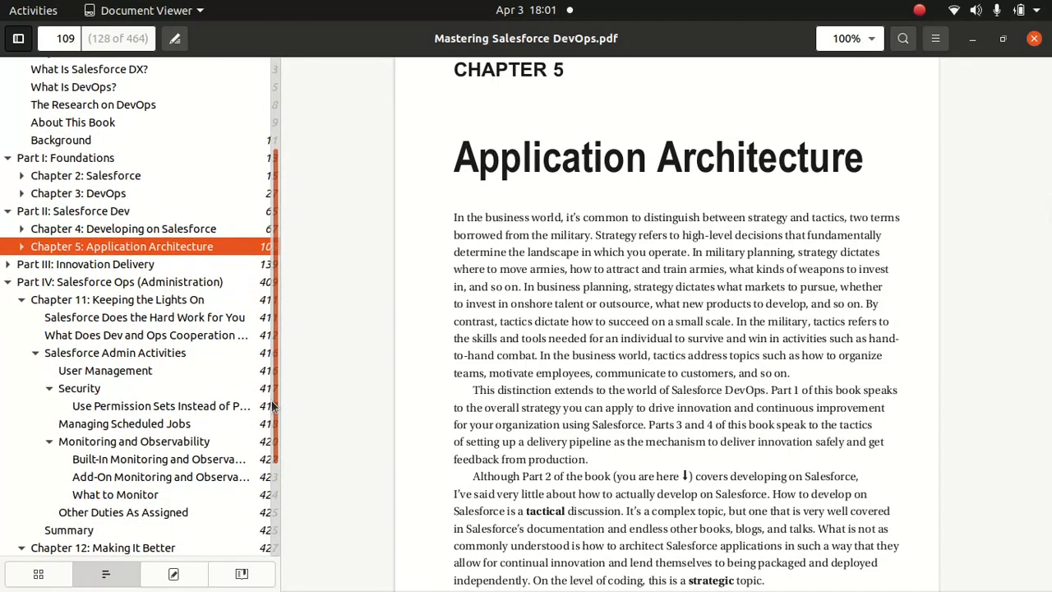
scroll(down, 3)
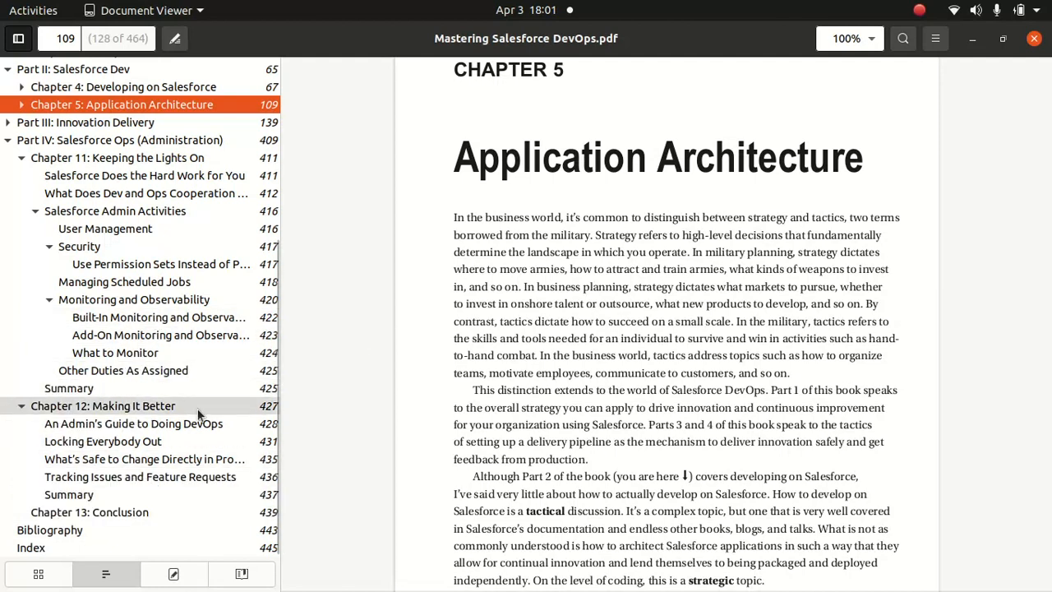
mouse_move(411, 367)
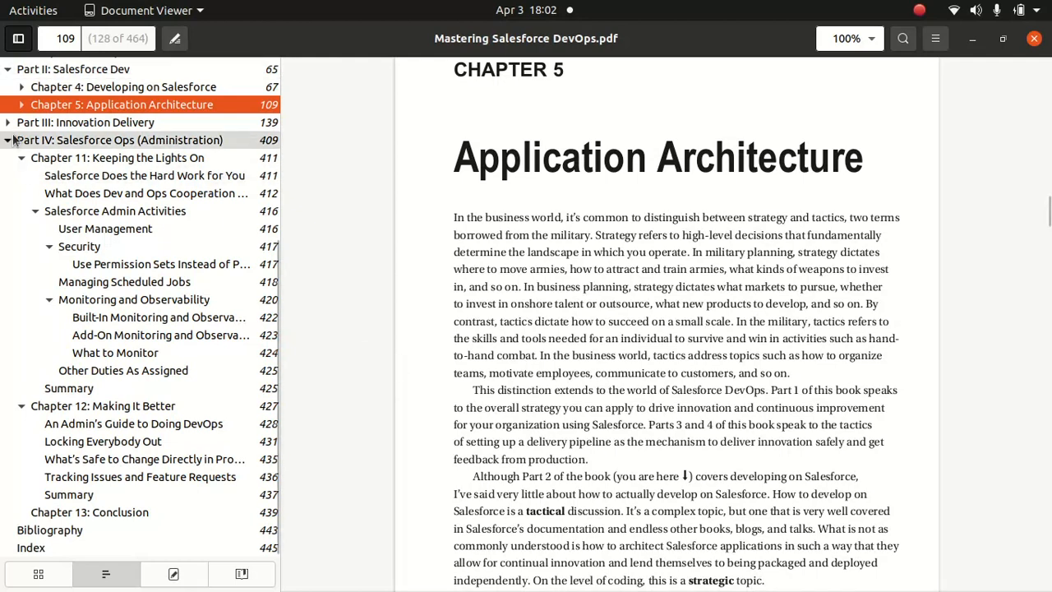
Expand Part III, Innovation Delivery, to list Chapters 6–10 in the outline.
click(8, 121)
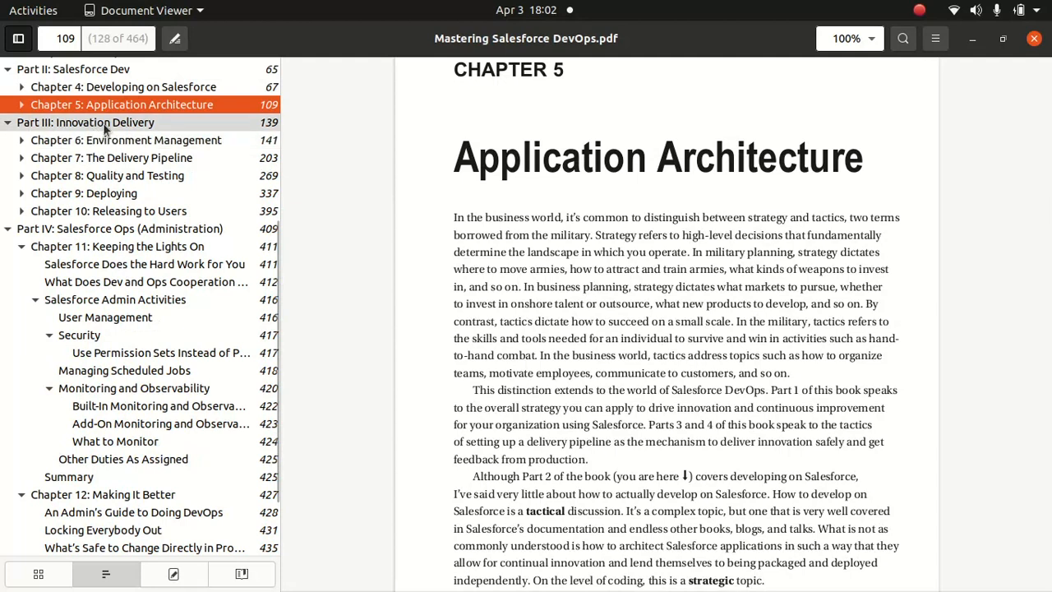
mouse_move(109, 211)
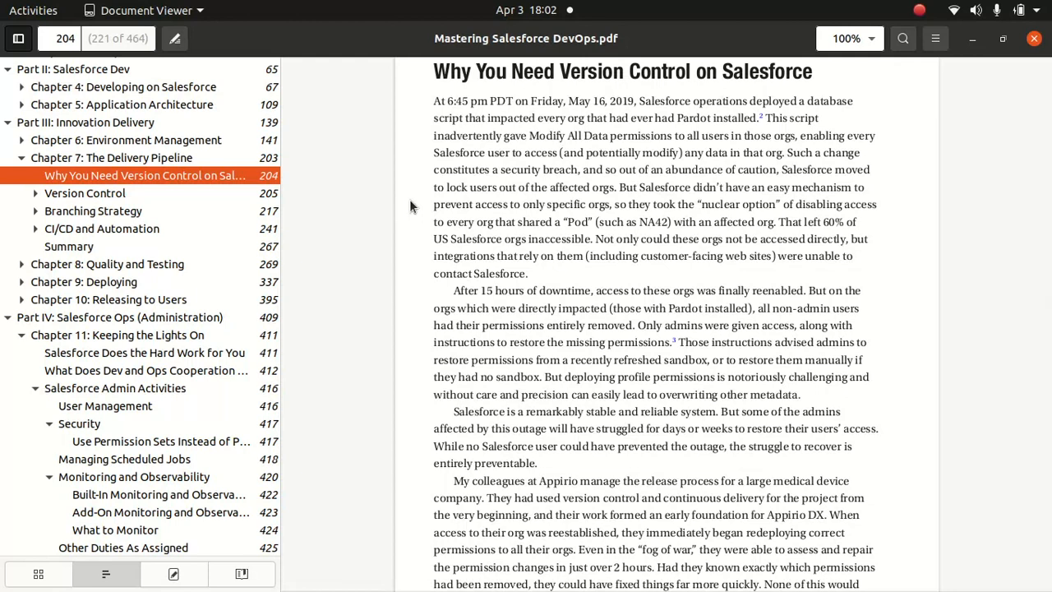
mouse_move(378, 276)
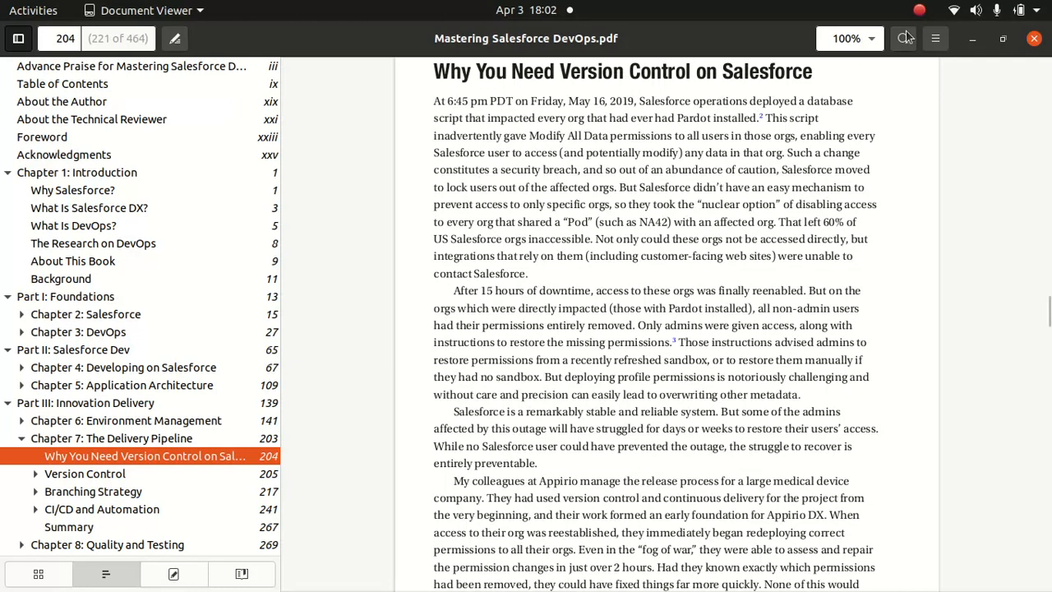
mouse_move(1034, 38)
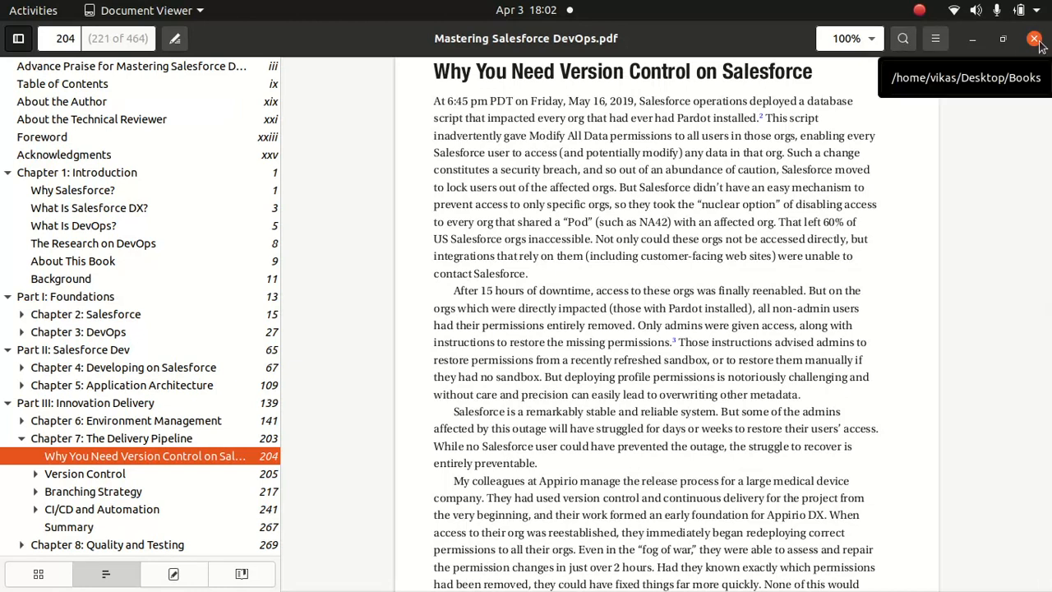
mouse_move(830, 281)
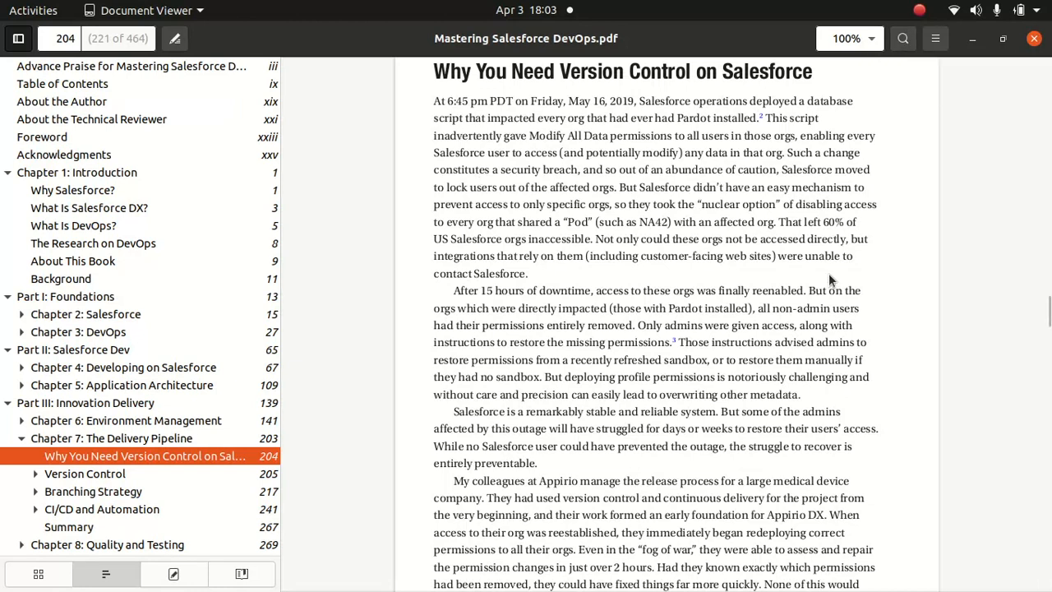
mouse_move(946, 103)
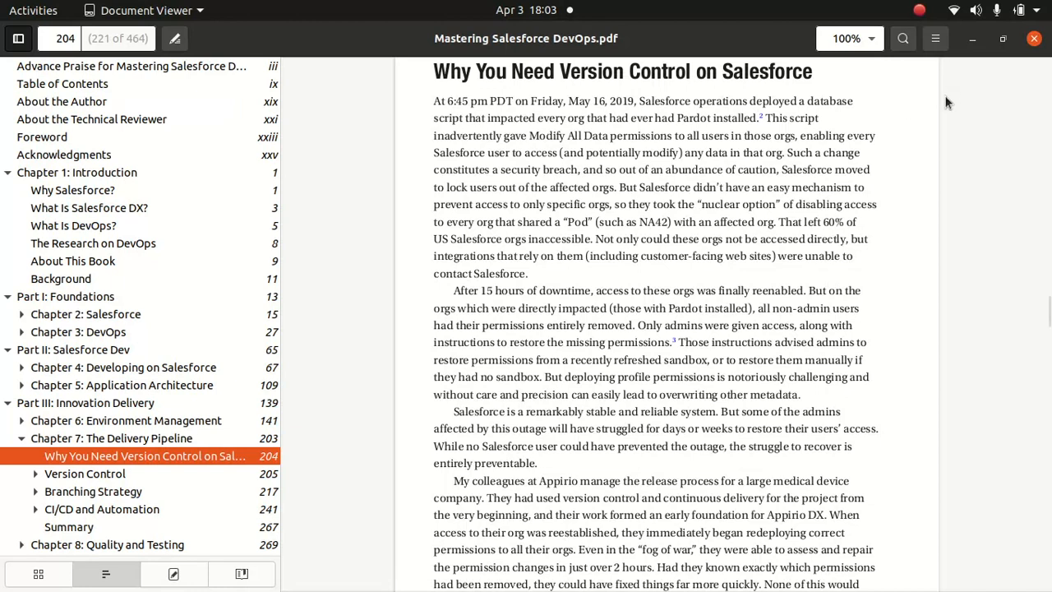
mouse_move(1007, 71)
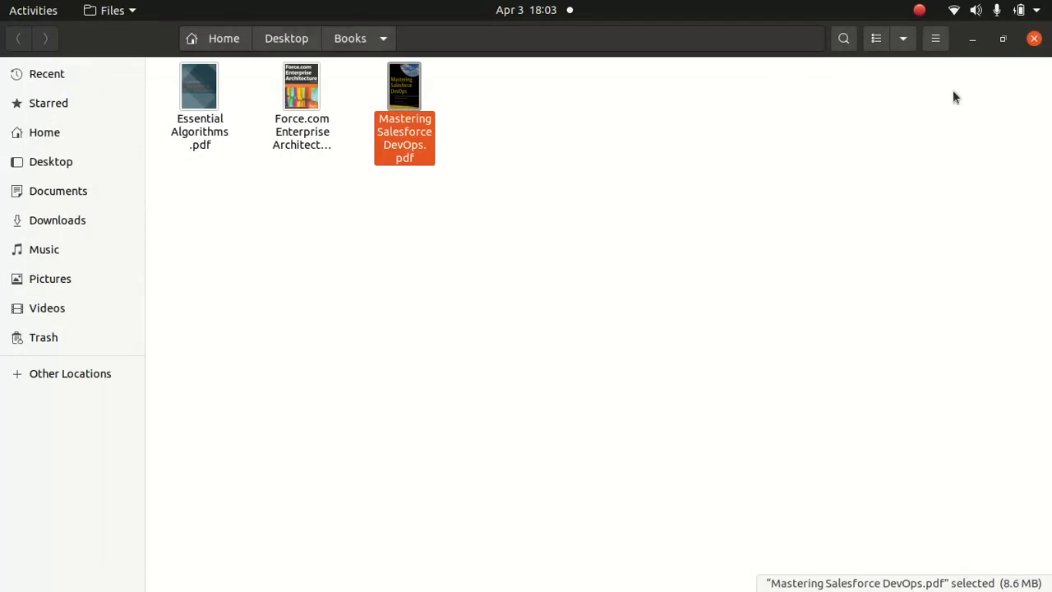
mouse_move(900, 138)
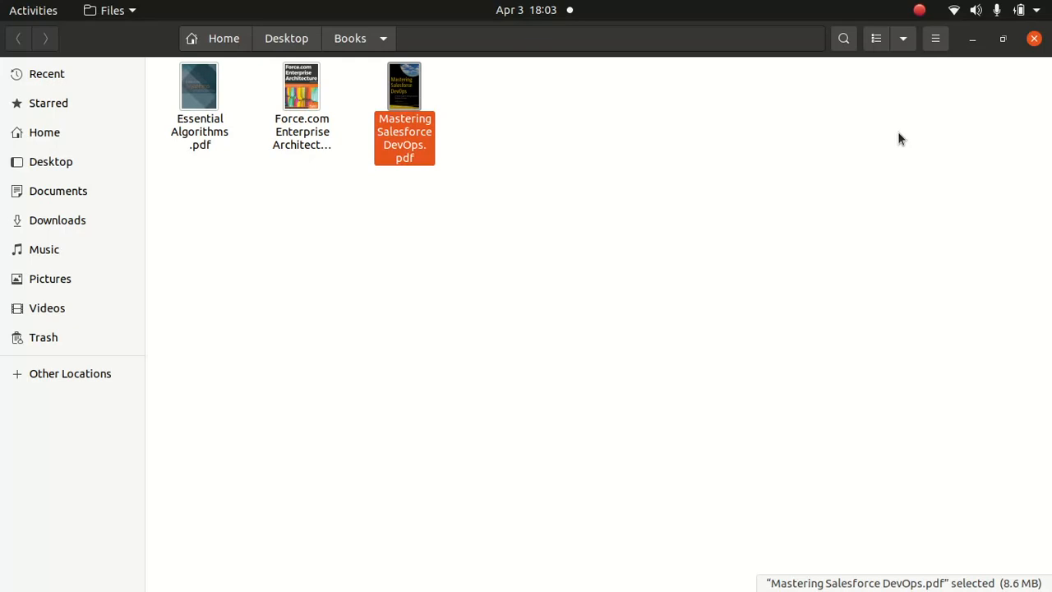
mouse_move(783, 150)
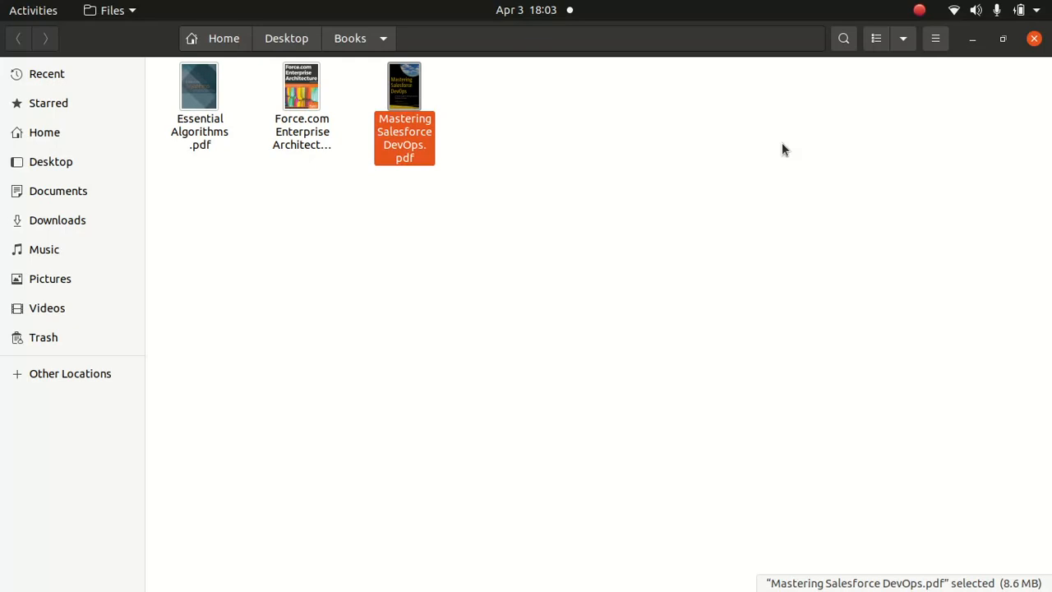
Open Essential Algorithms.pdf from the Books folder on its cover page.
double_click(199, 86)
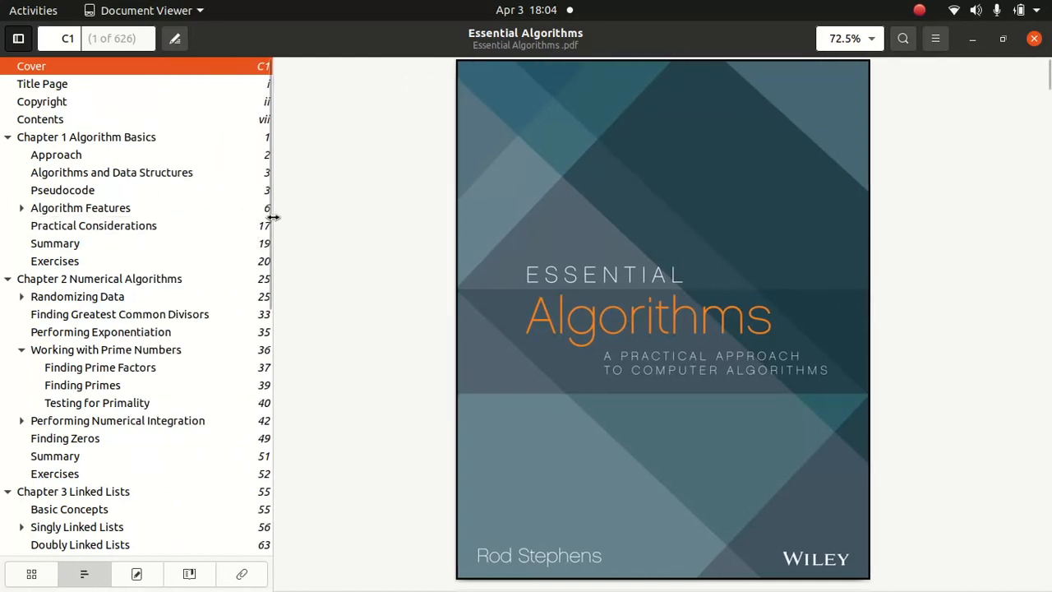
mouse_move(146, 161)
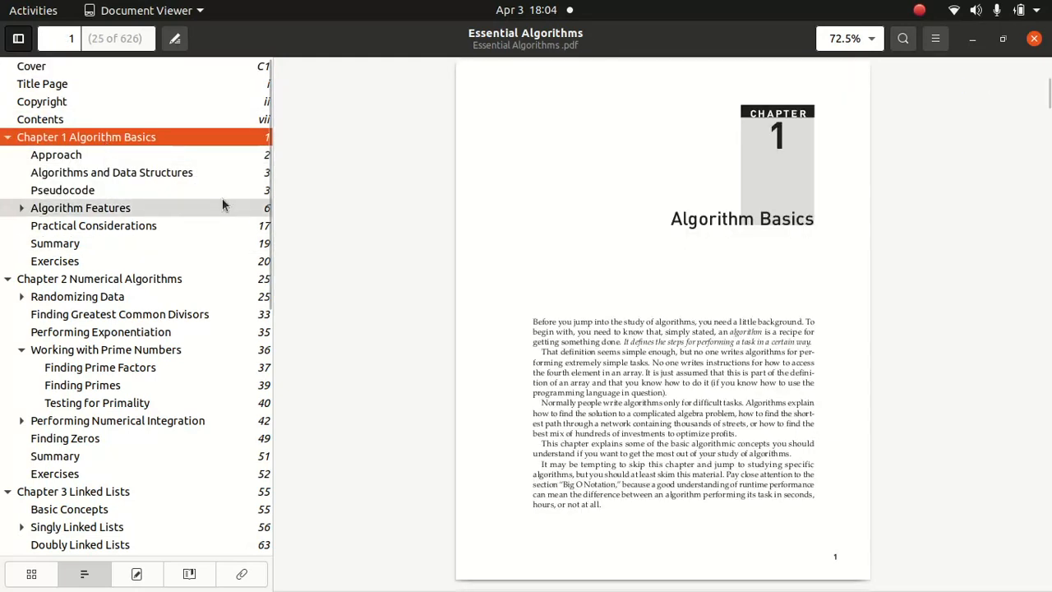
Show Chapter 1 Algorithm Basics with the page zoom set to 100%.
click(846, 38)
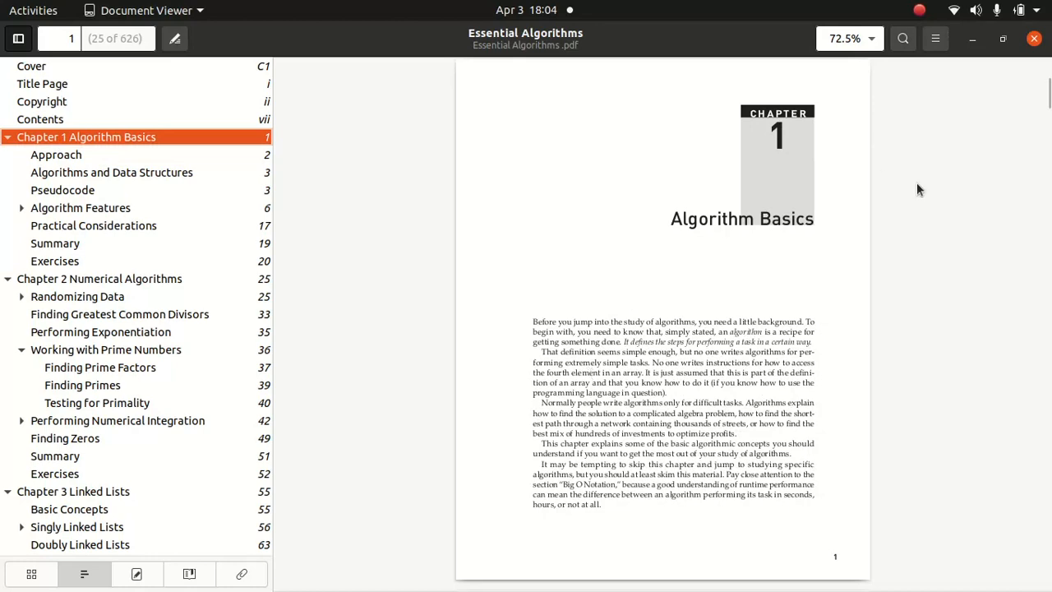
click(870, 39)
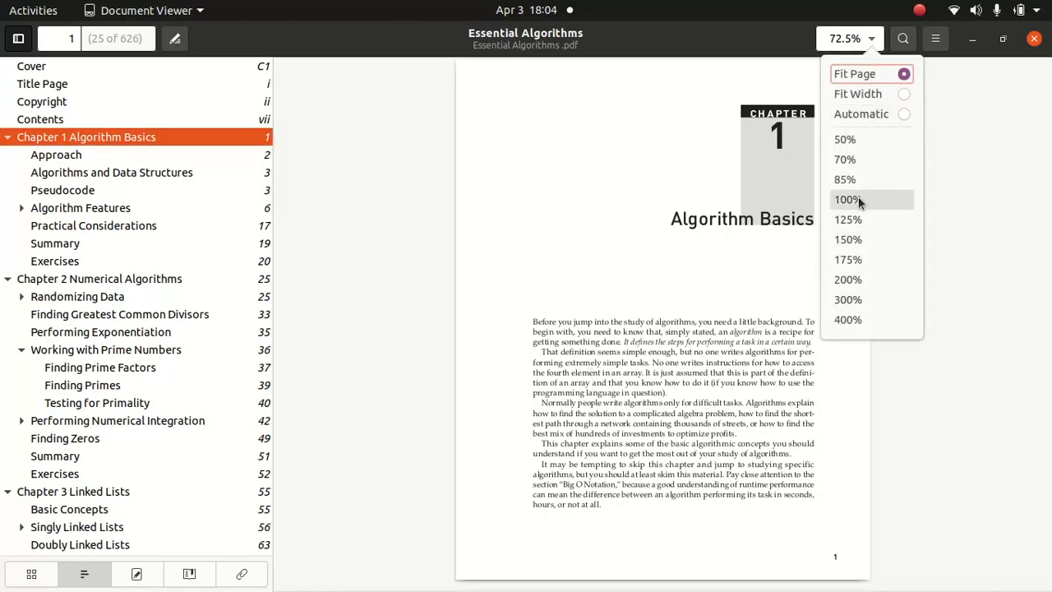
click(847, 199)
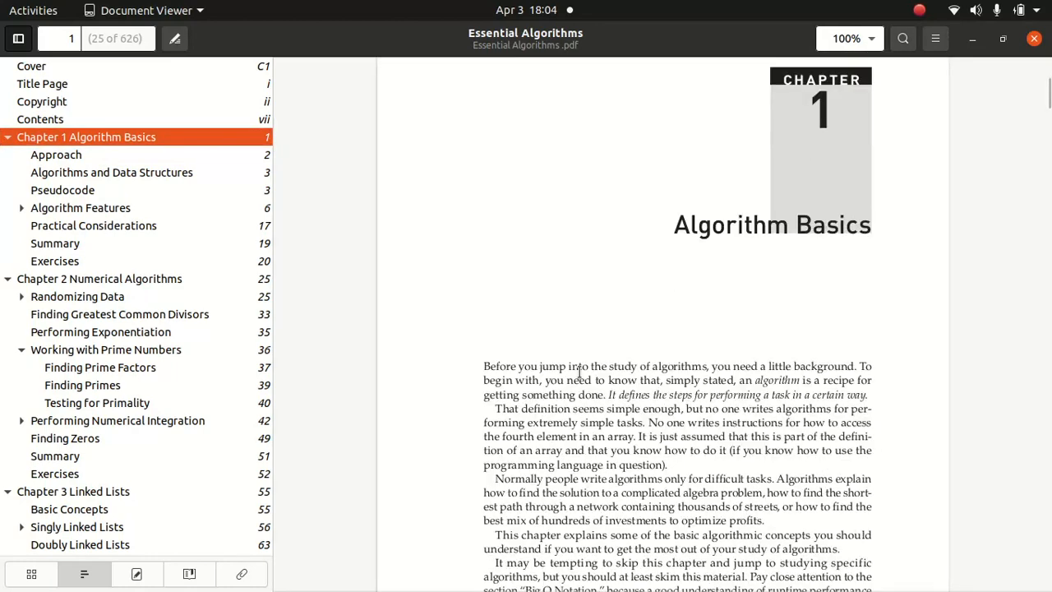
Read Chapter 1's Big O Notation and Visualizing Functions sections, then open Chapter 2 Numerical Algorithms.
scroll(down, 3)
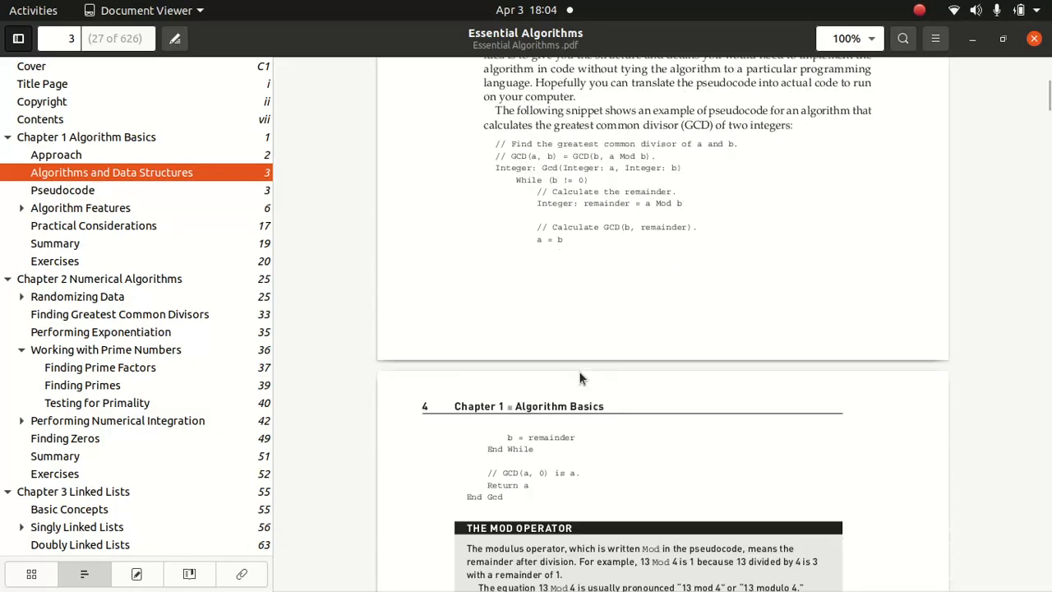
scroll(down, 3)
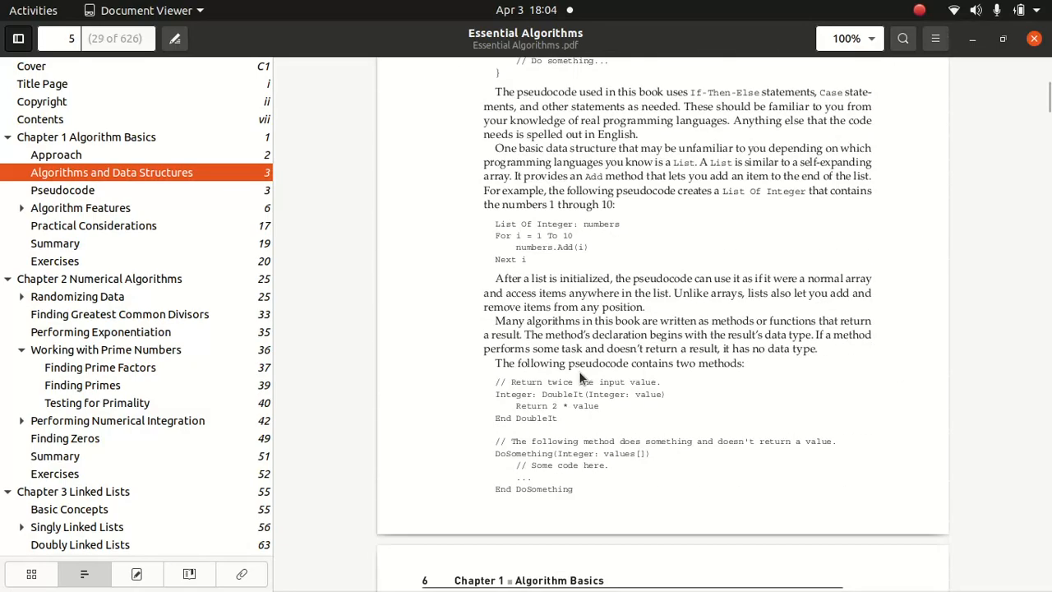
scroll(down, 3)
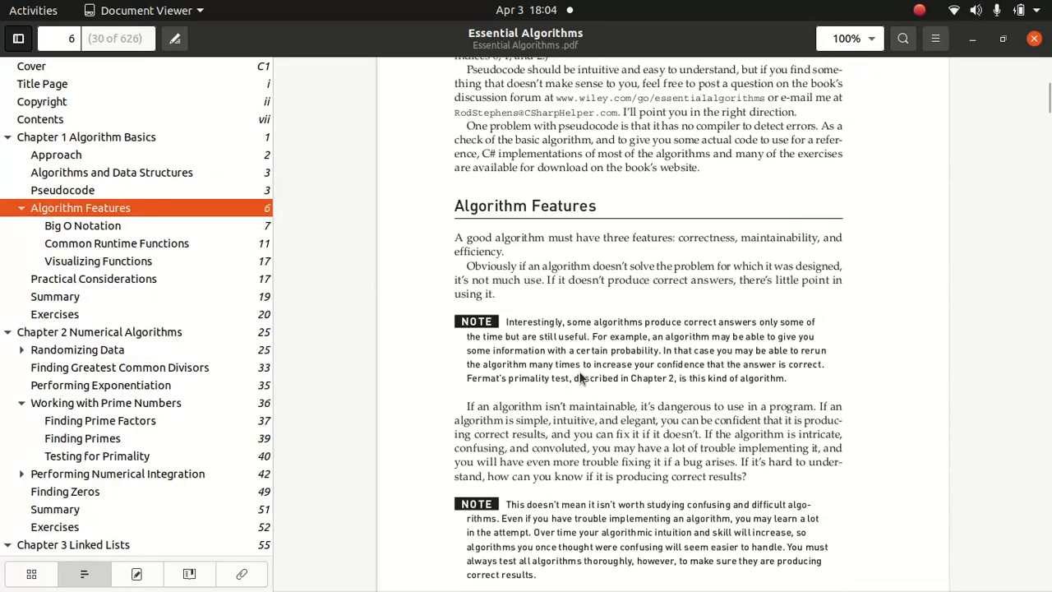
click(82, 226)
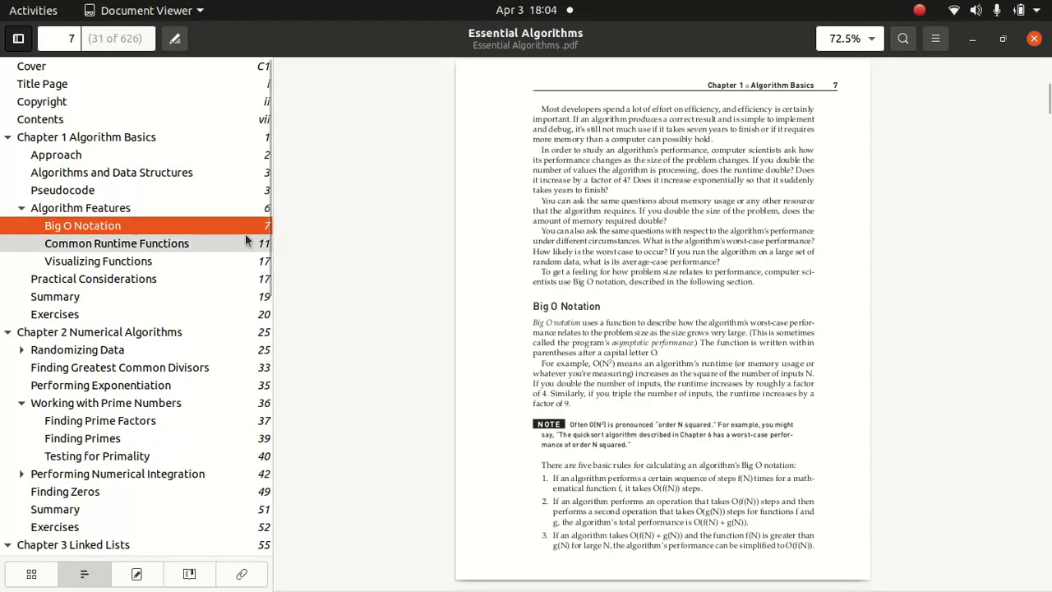
click(98, 260)
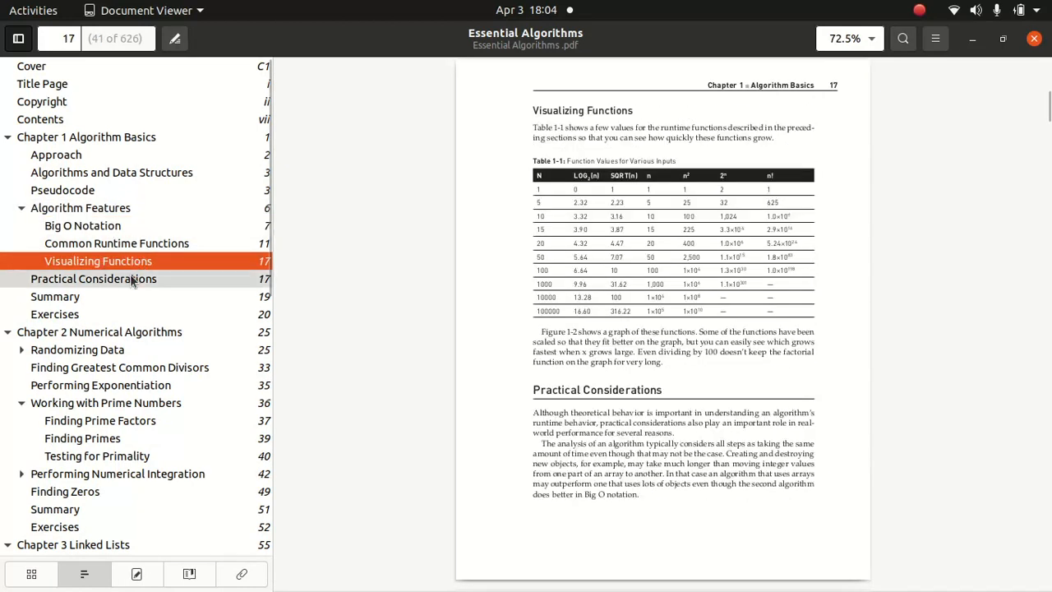
mouse_move(94, 279)
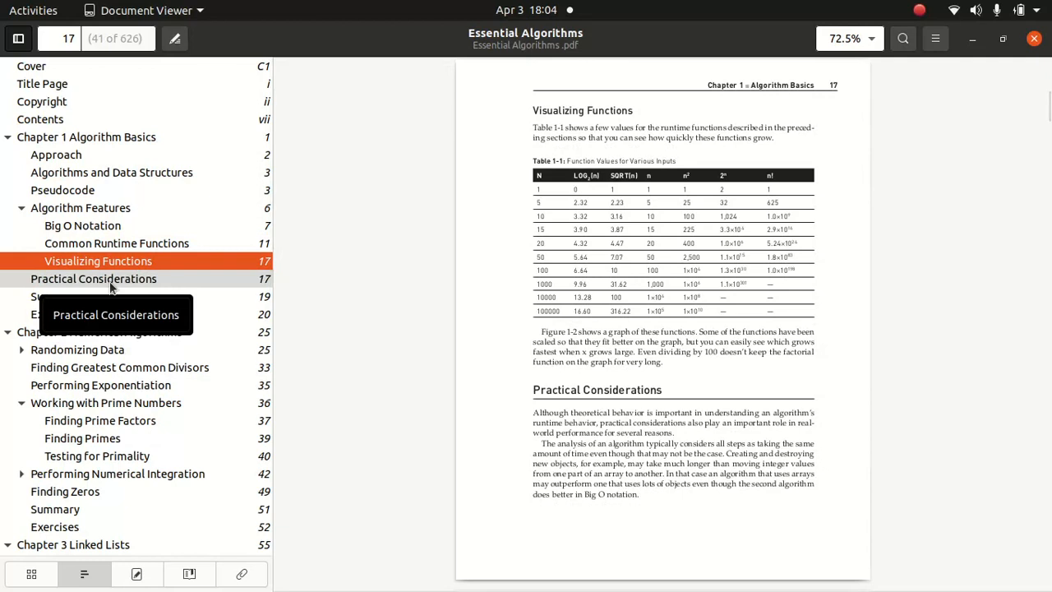
click(99, 331)
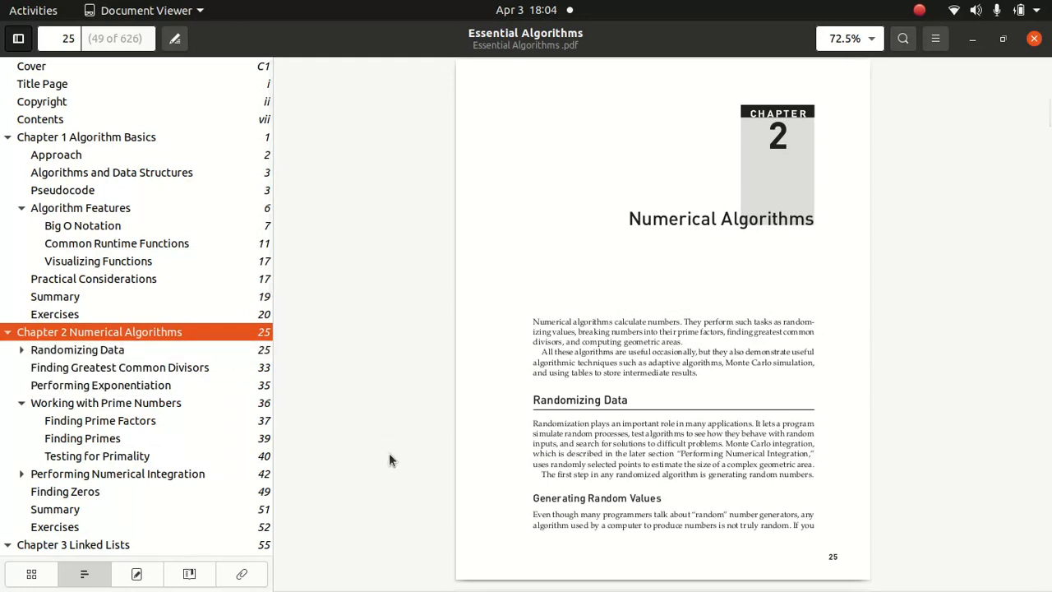
mouse_move(101, 420)
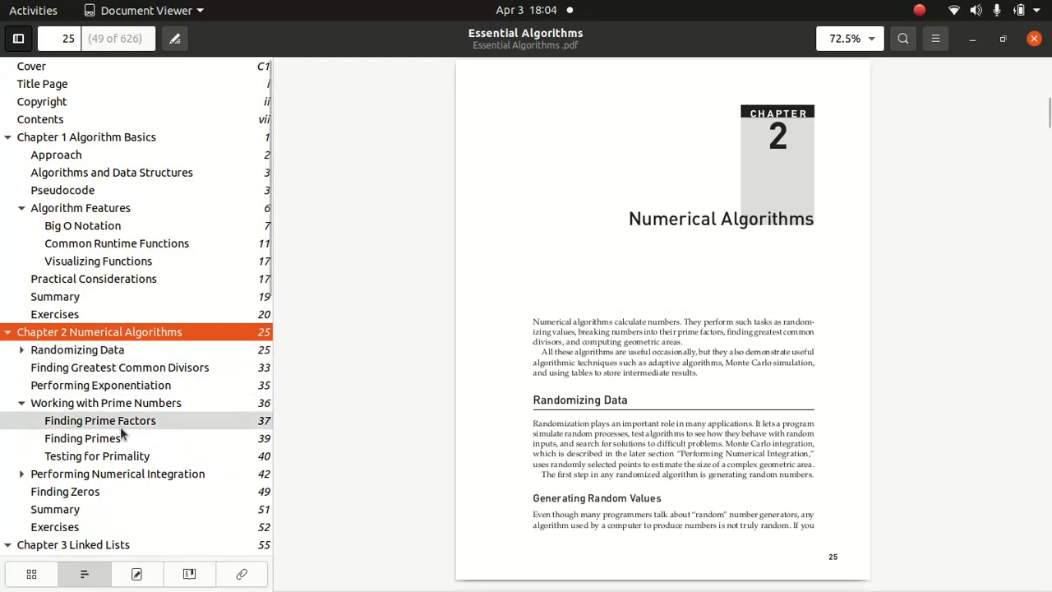
mouse_move(7, 331)
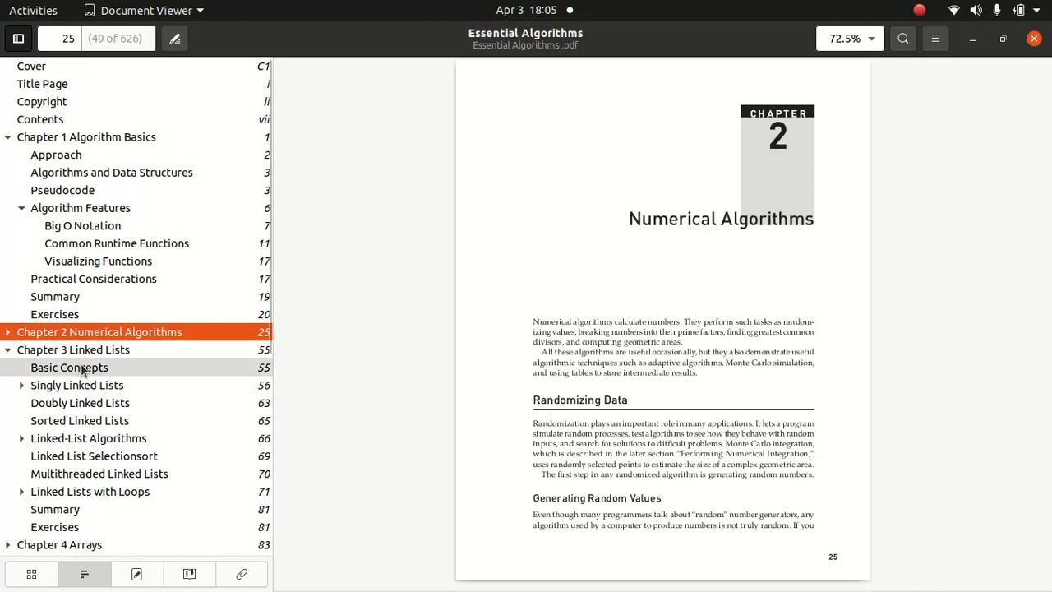
Visit Chapter 3's Basic Concepts, then open Sorted Linked Lists on page 65.
click(69, 367)
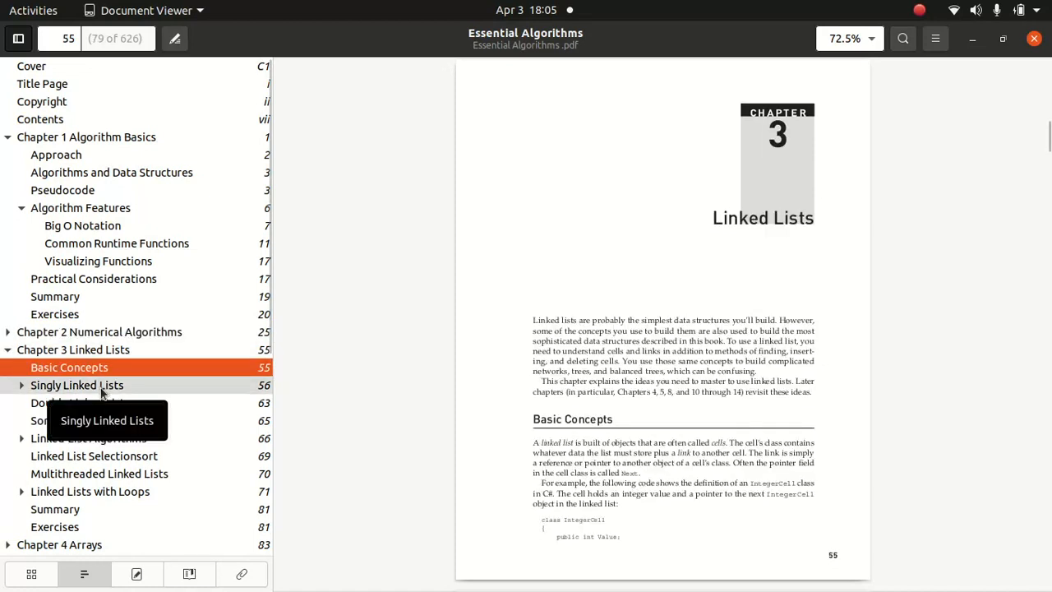
click(79, 420)
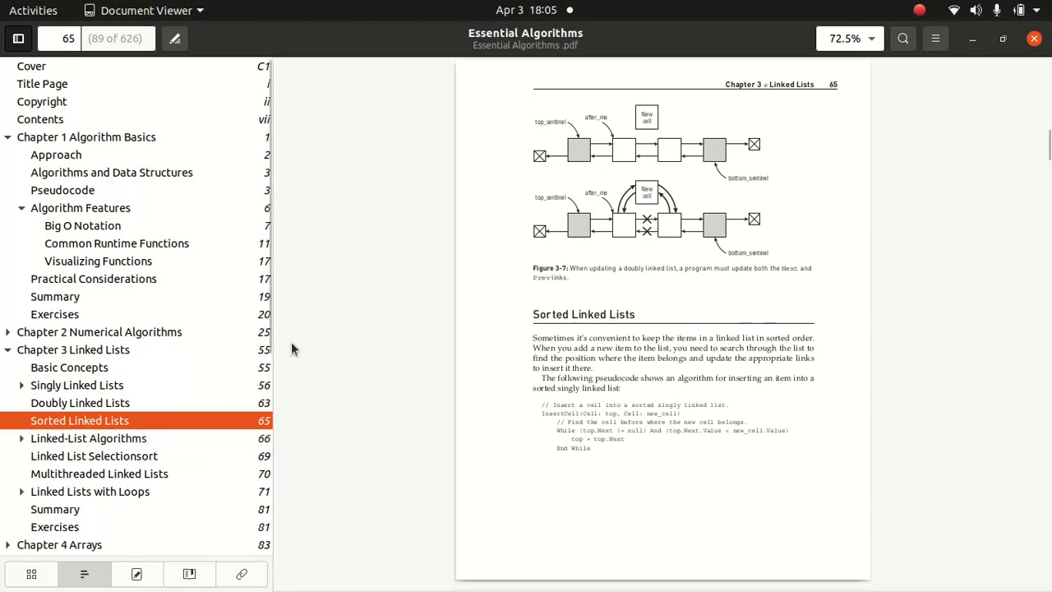
scroll(down, 3)
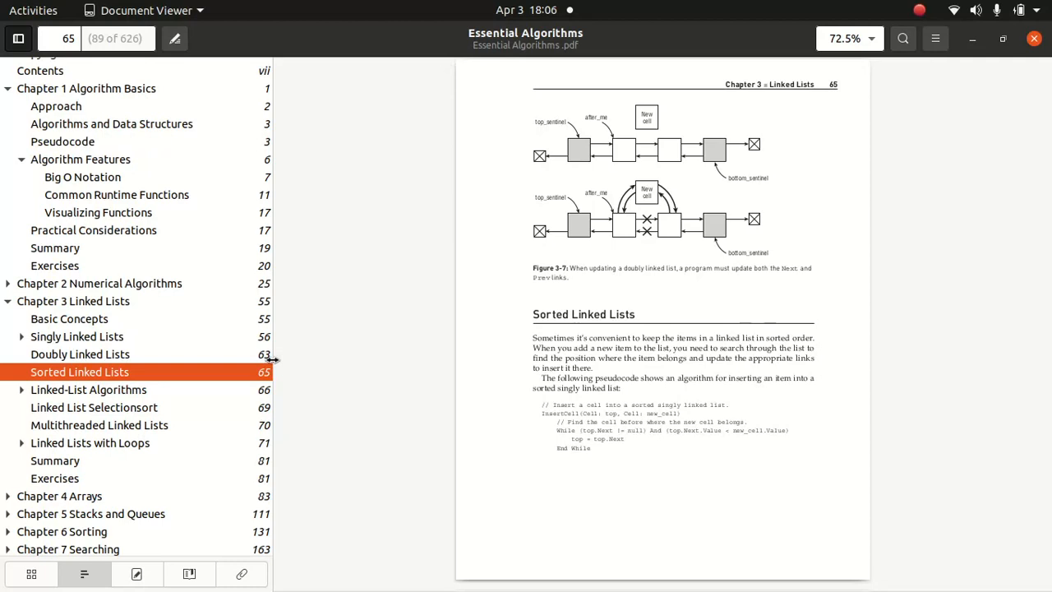
mouse_move(59, 495)
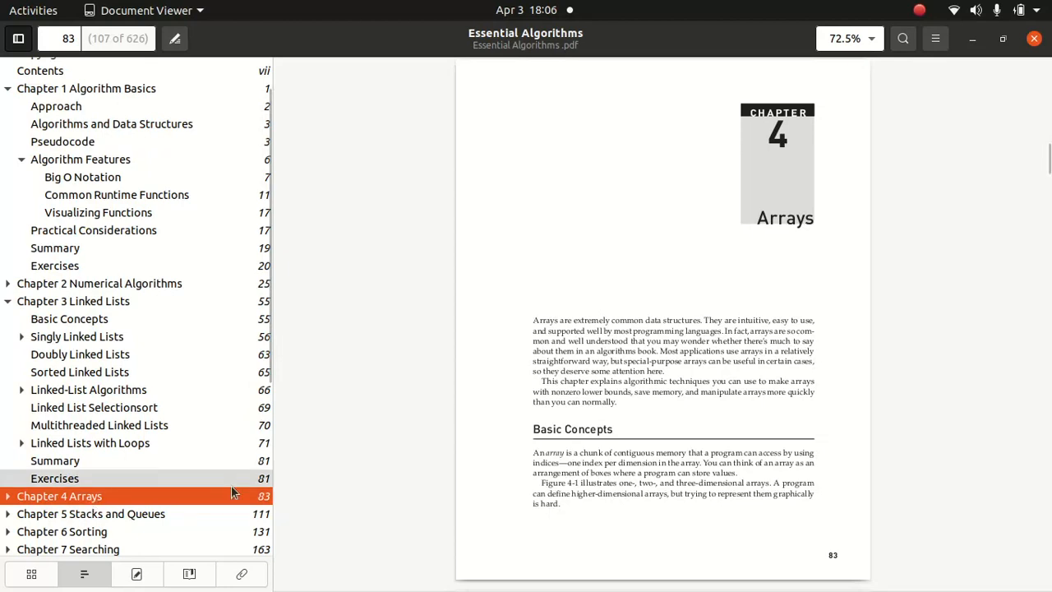
Skim Chapters 7, 11, 12 and 13, then open Chapter 10's Binary Tree Properties (page 231).
click(91, 514)
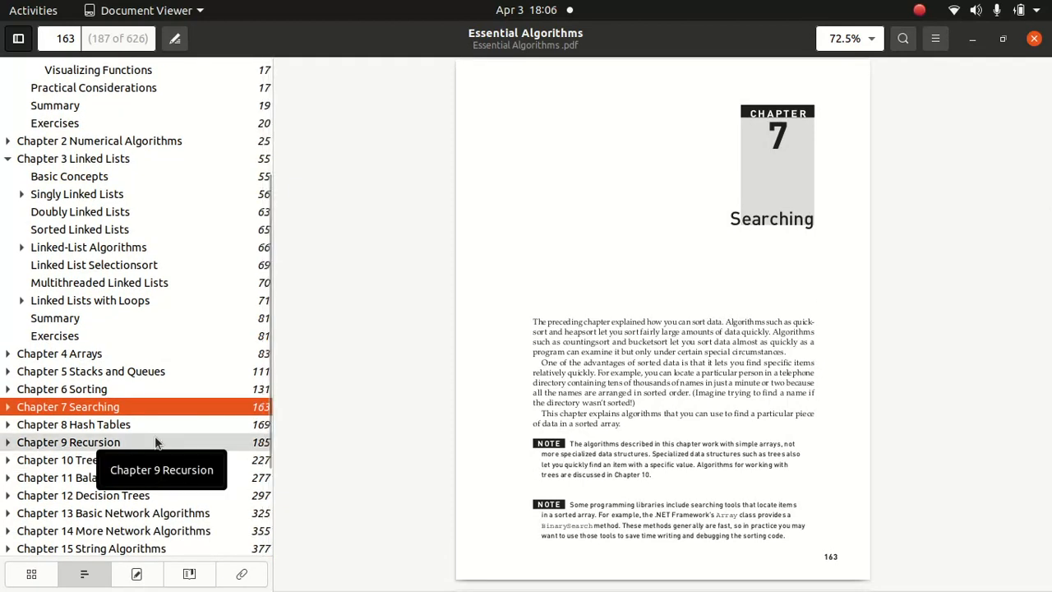
click(85, 476)
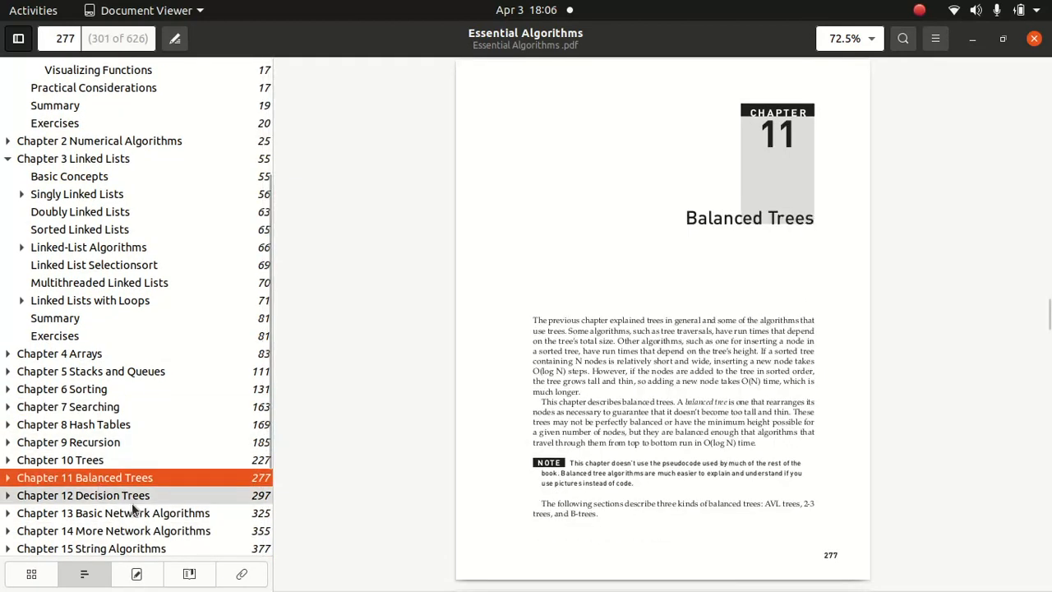
click(83, 495)
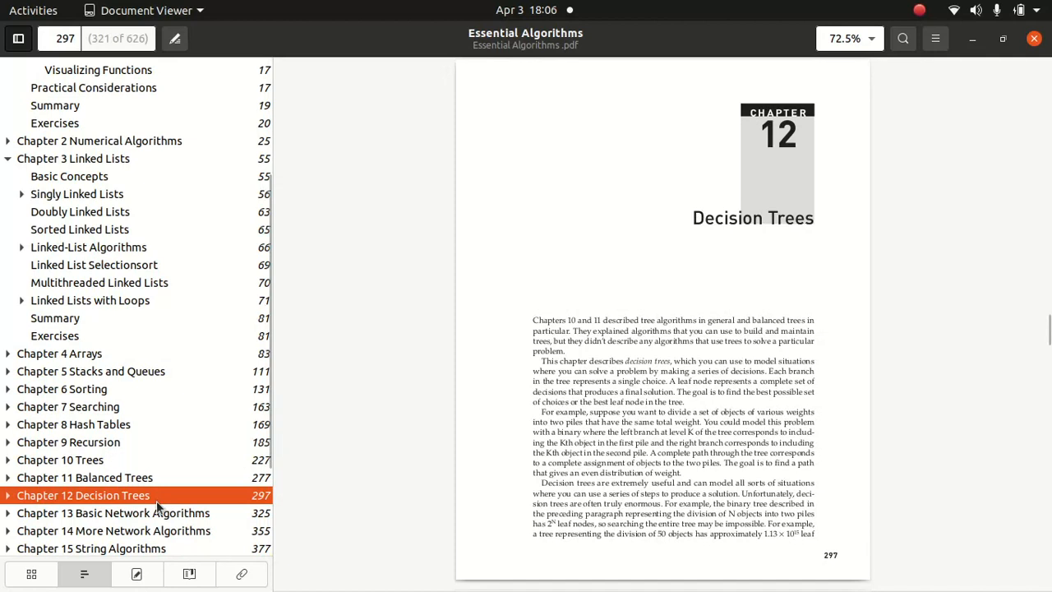
click(113, 512)
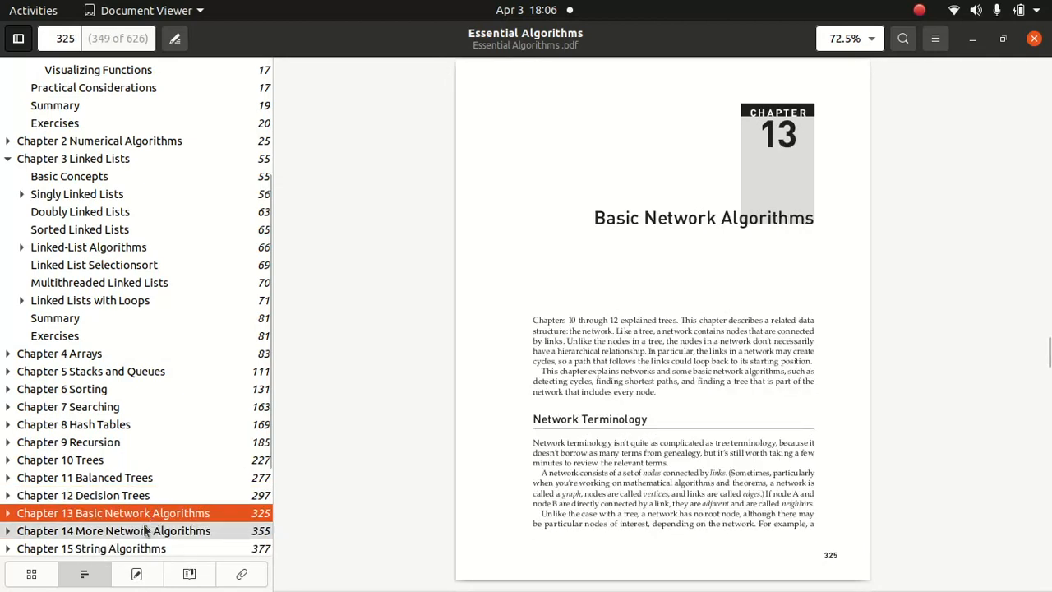
mouse_move(60, 459)
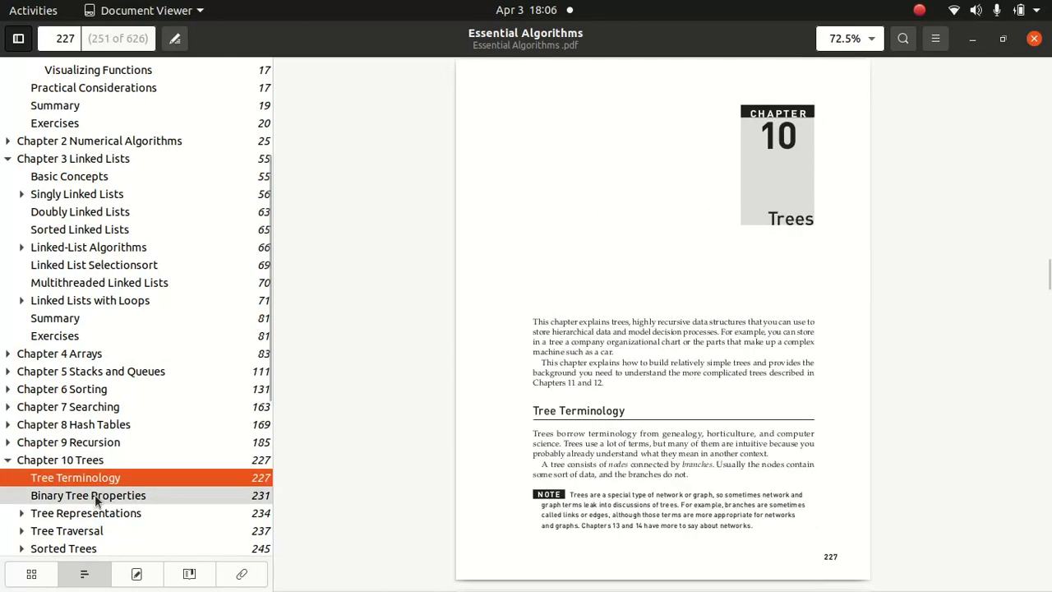
click(87, 495)
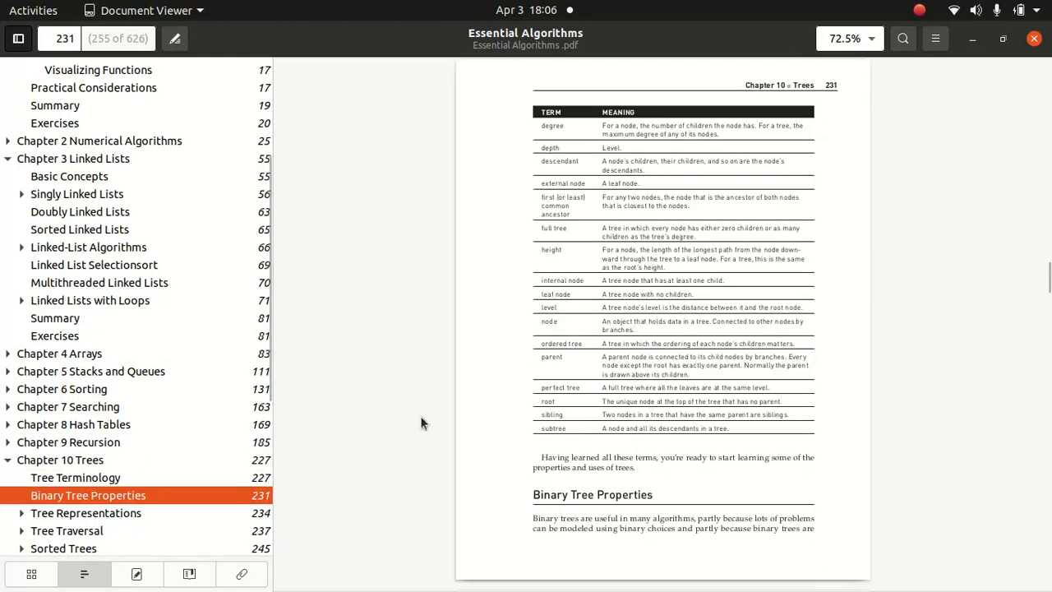